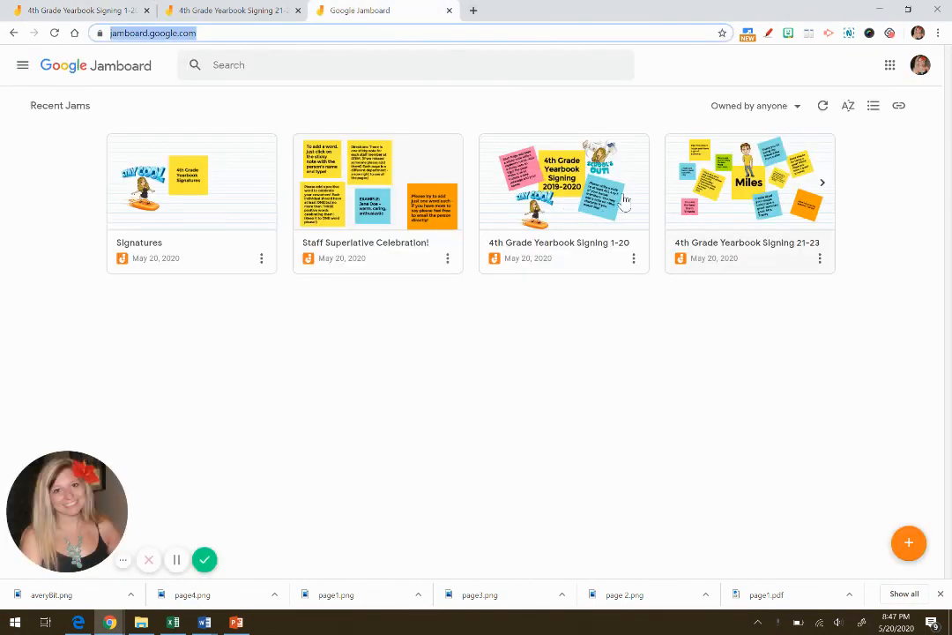
mouse_move(891, 74)
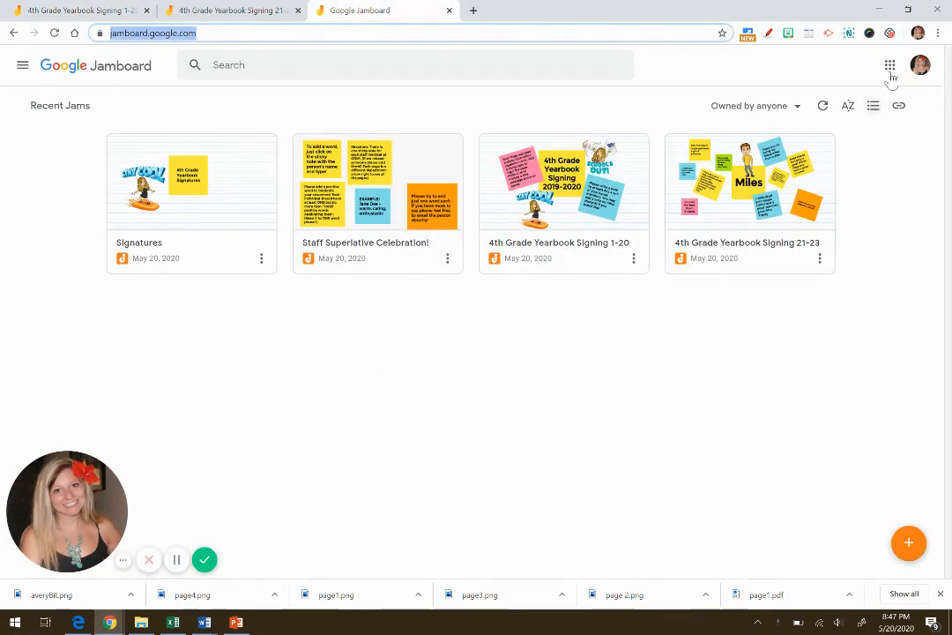
- Start a brand-new blank jam from the Google apps list
left_click(889, 63)
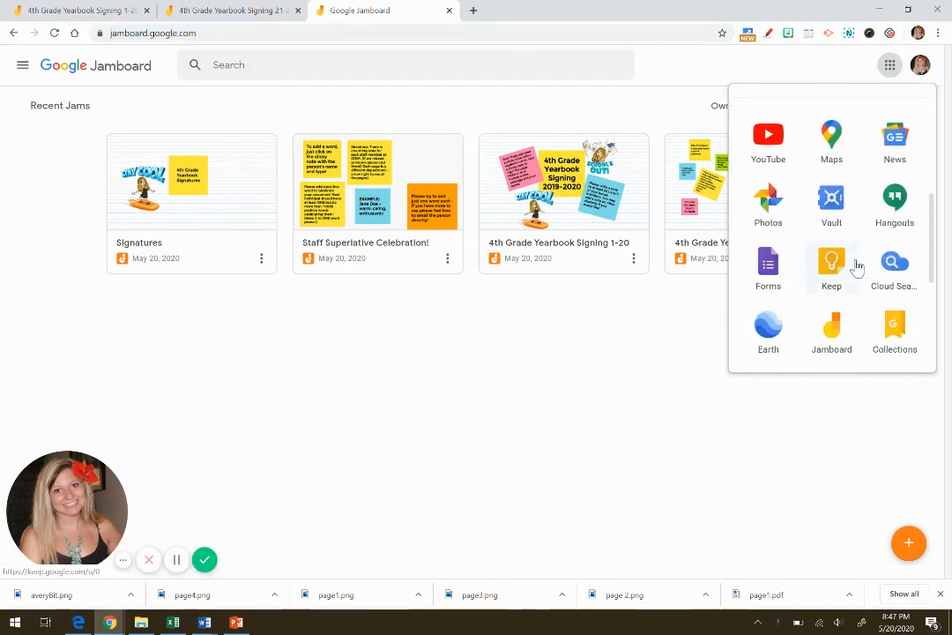
scroll("down", 3)
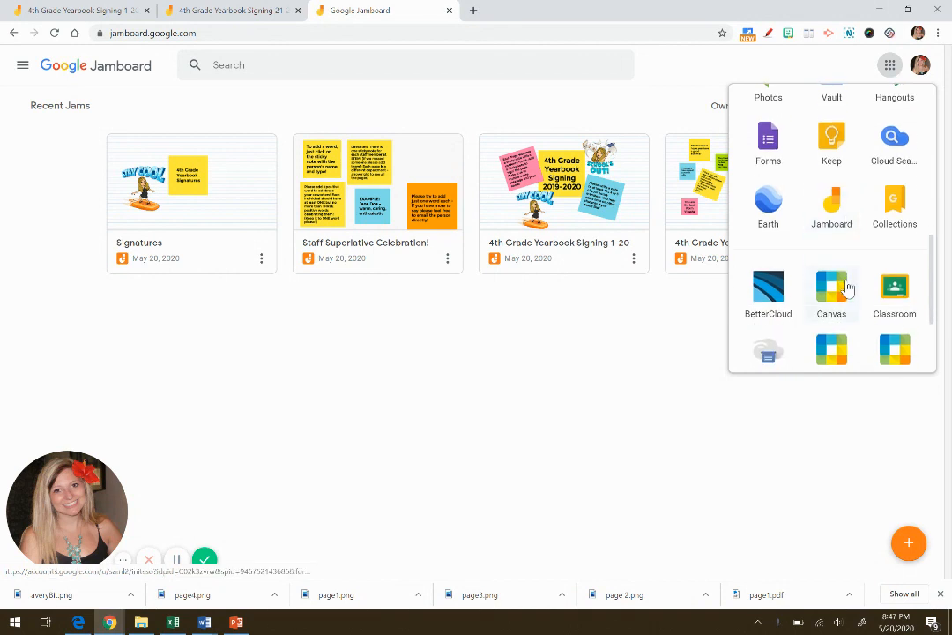
mouse_move(832, 203)
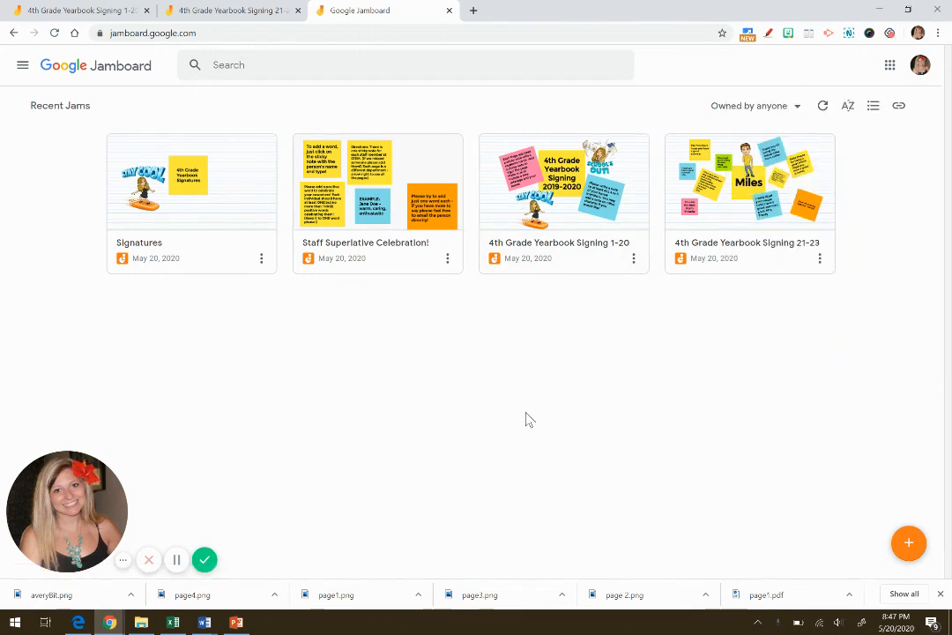
mouse_move(665, 432)
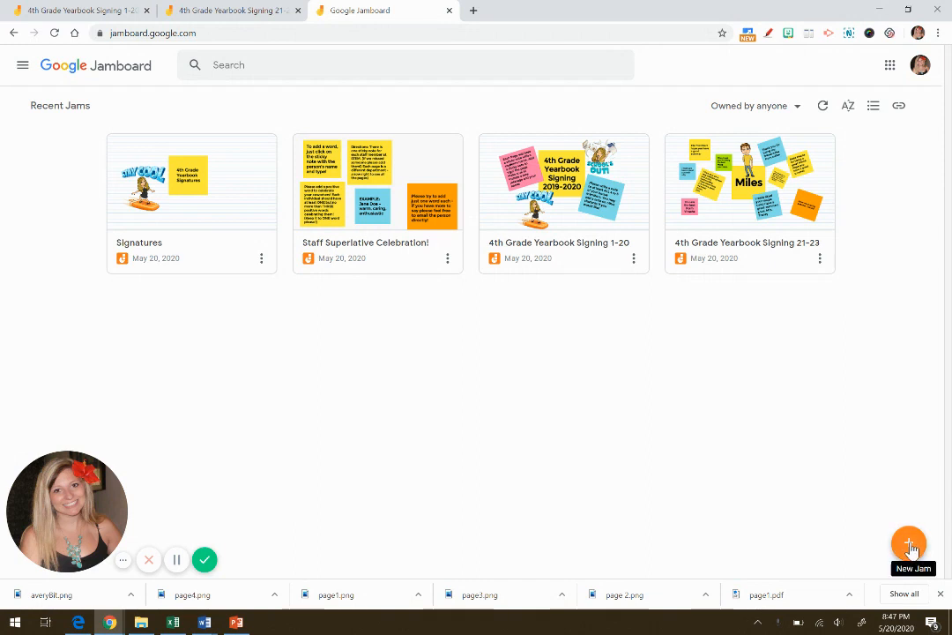
left_click(910, 543)
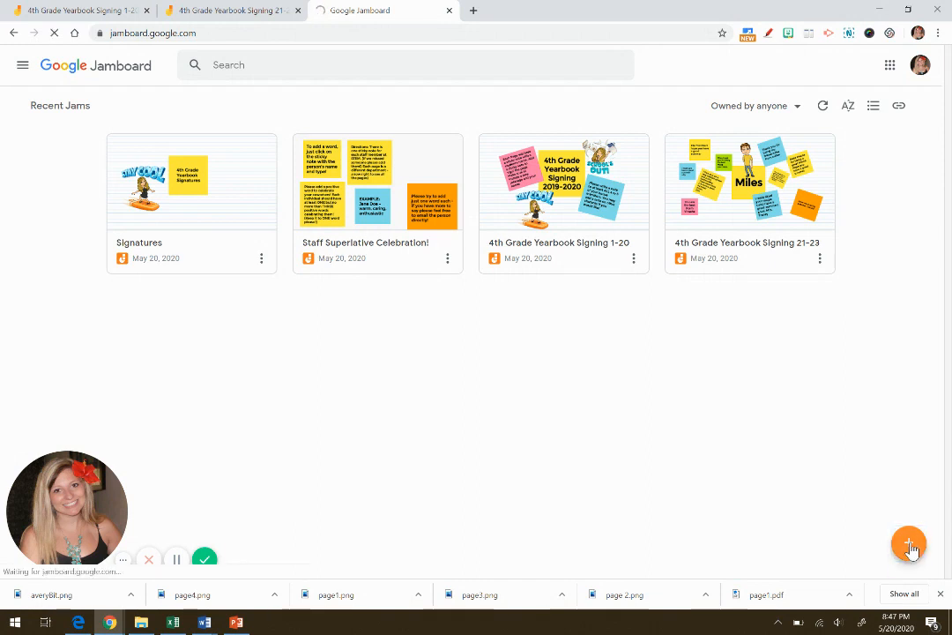
left_click(910, 543)
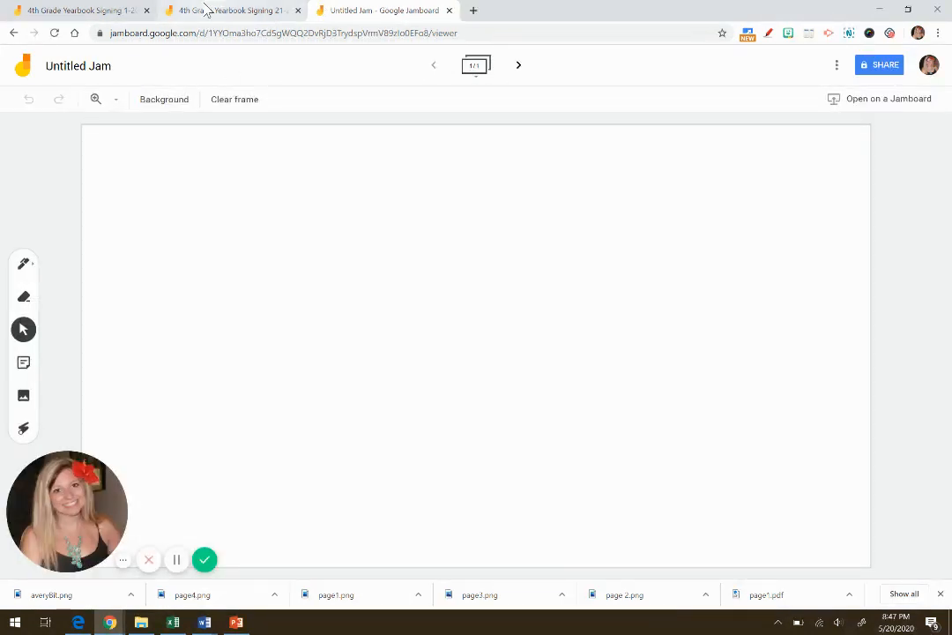
- Rename the untitled jam to '4th Grade Signatures'
left_click(78, 65)
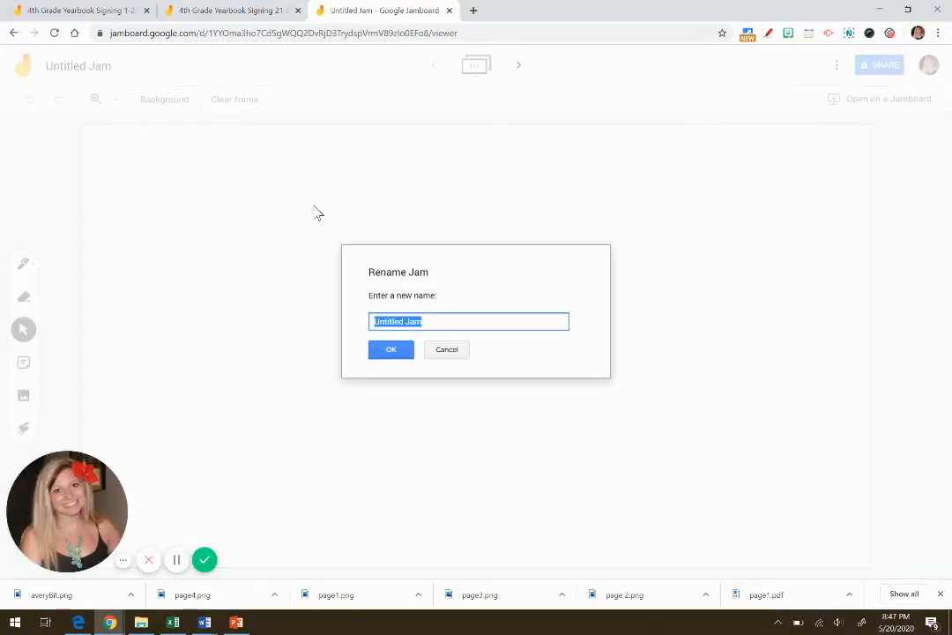
type("4th Grade")
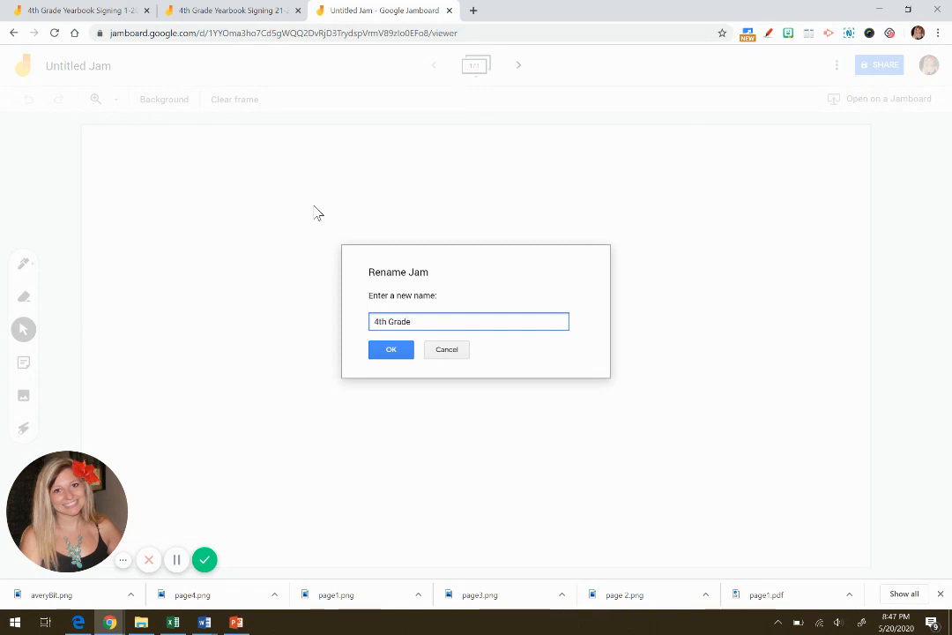
type("Signatures")
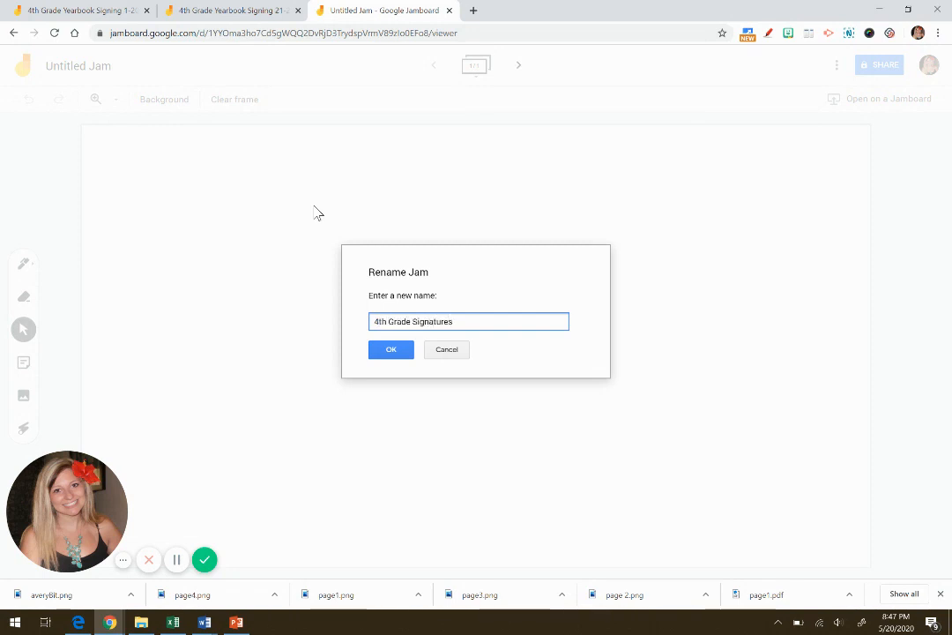
left_click(392, 349)
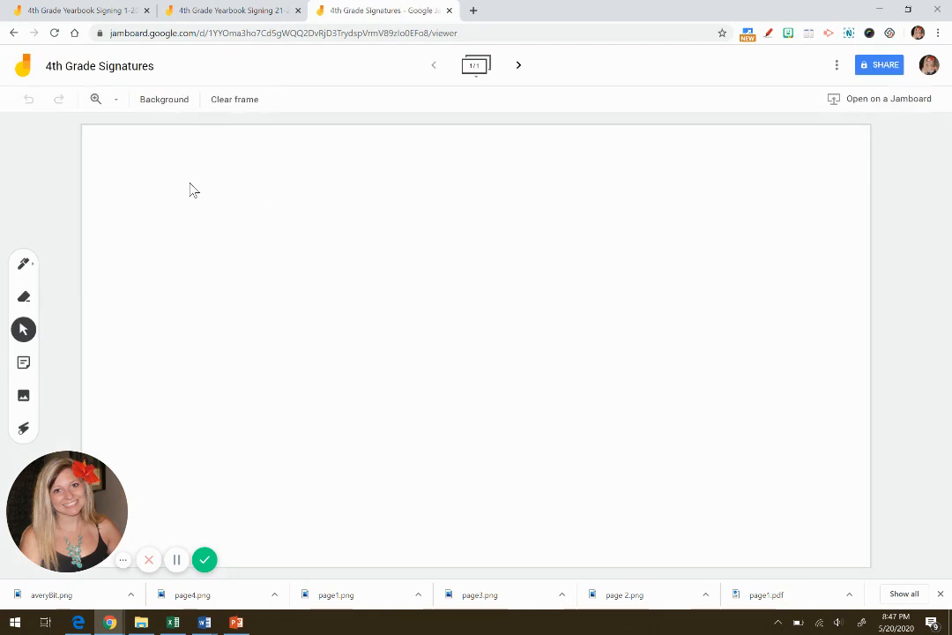
mouse_move(164, 99)
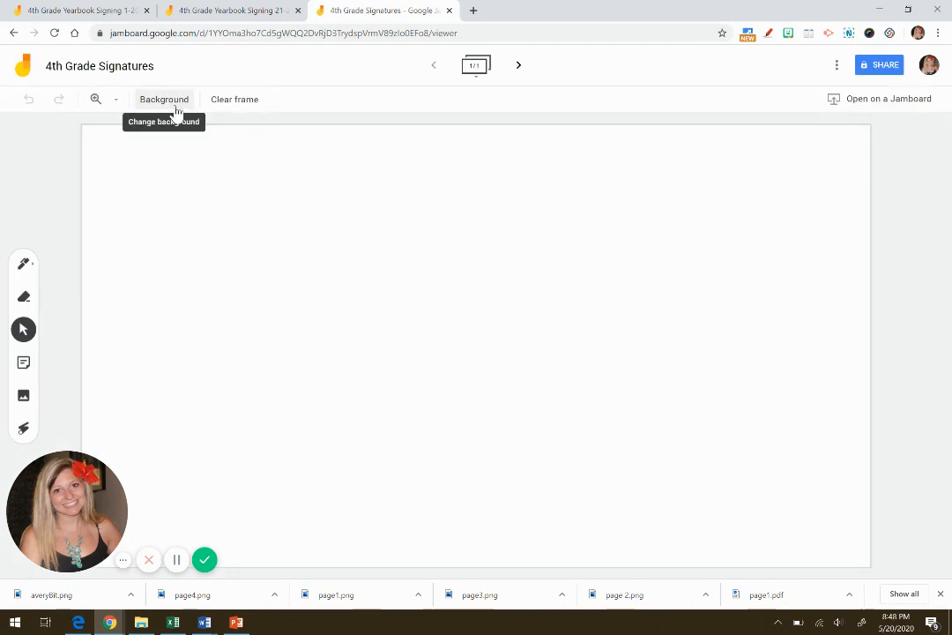
- Try a black background, then set the first frame to lined paper
left_click(164, 99)
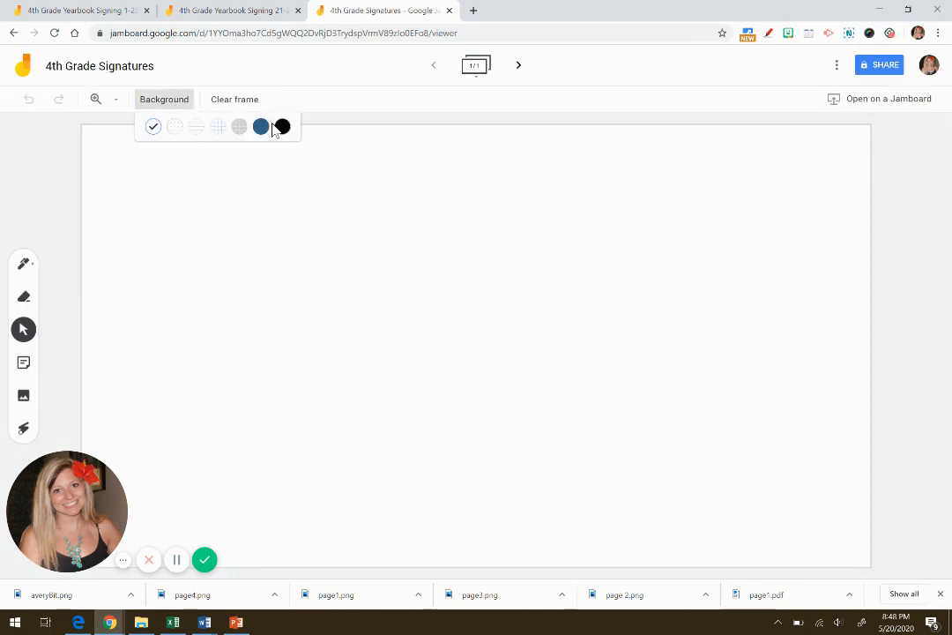
left_click(282, 127)
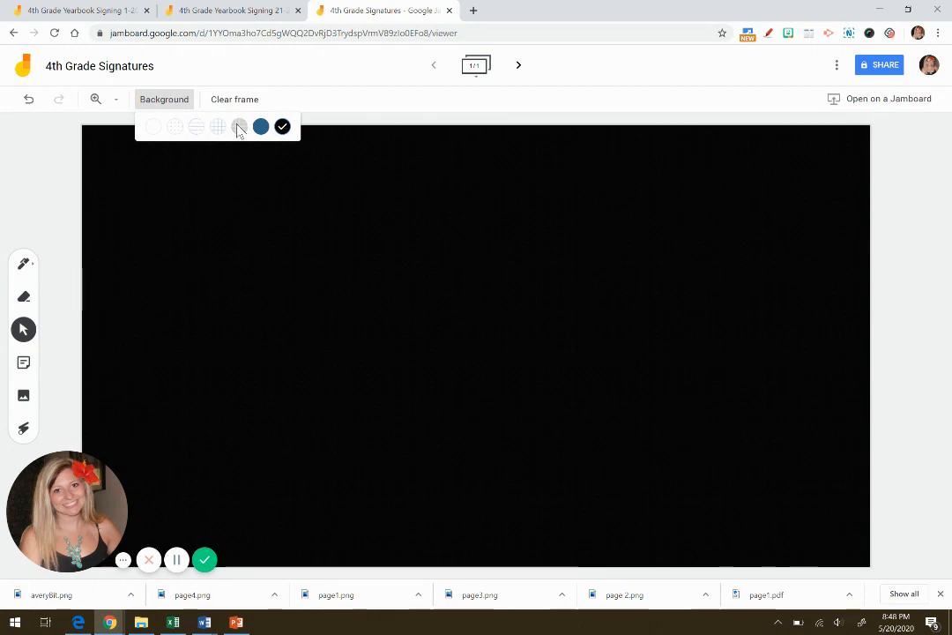
left_click(219, 126)
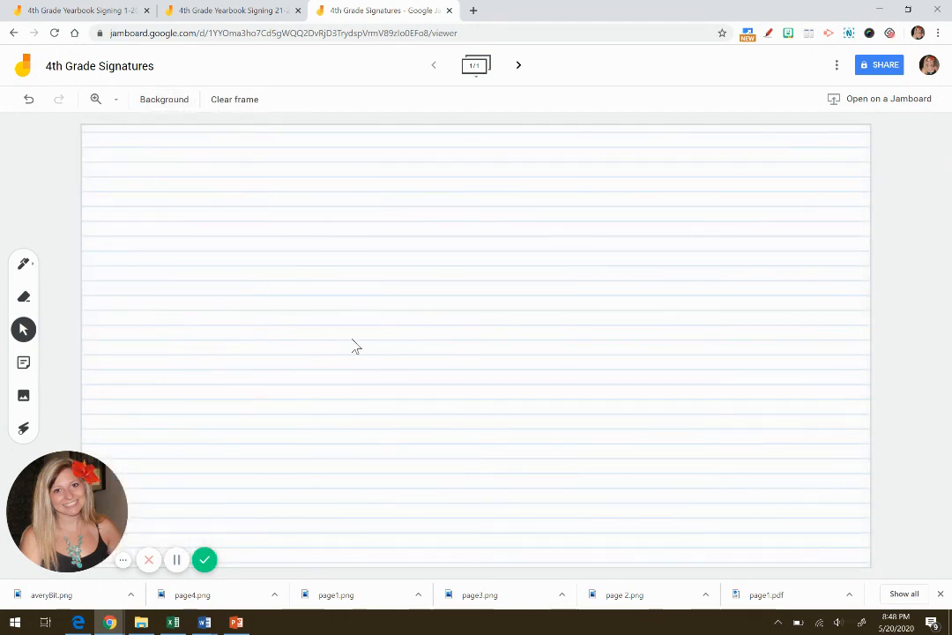
mouse_move(333, 271)
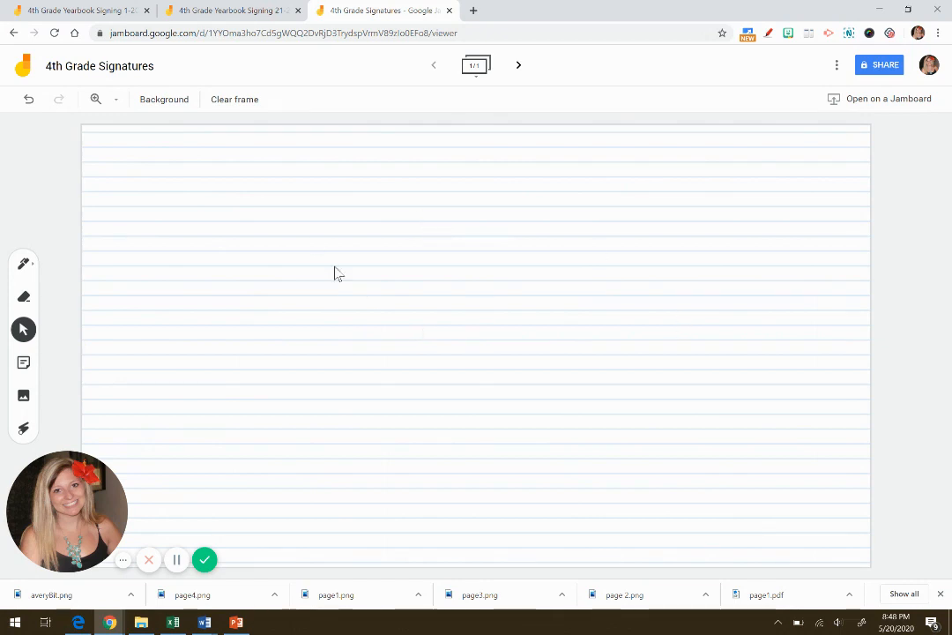
mouse_move(251, 238)
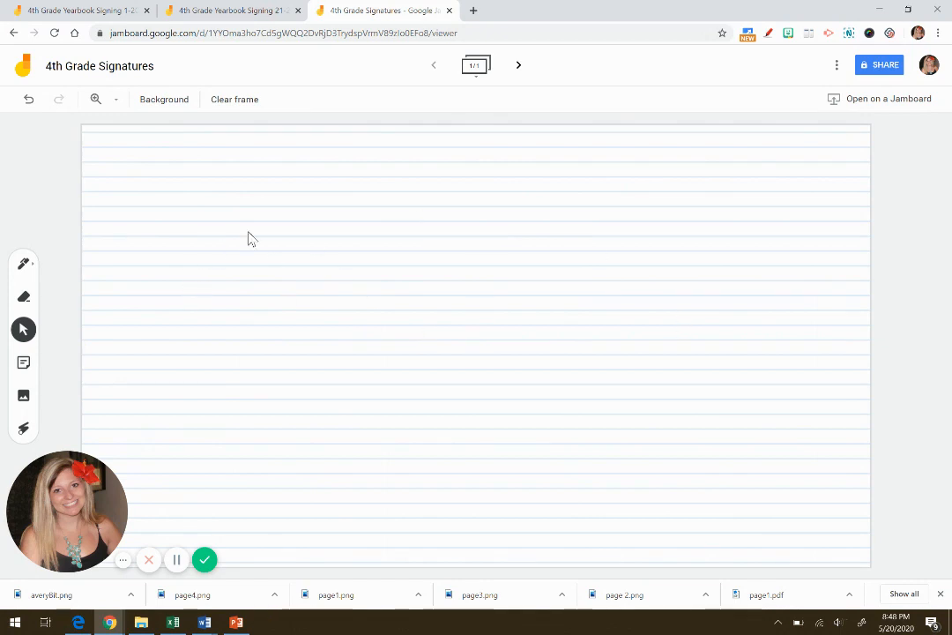
mouse_move(32, 212)
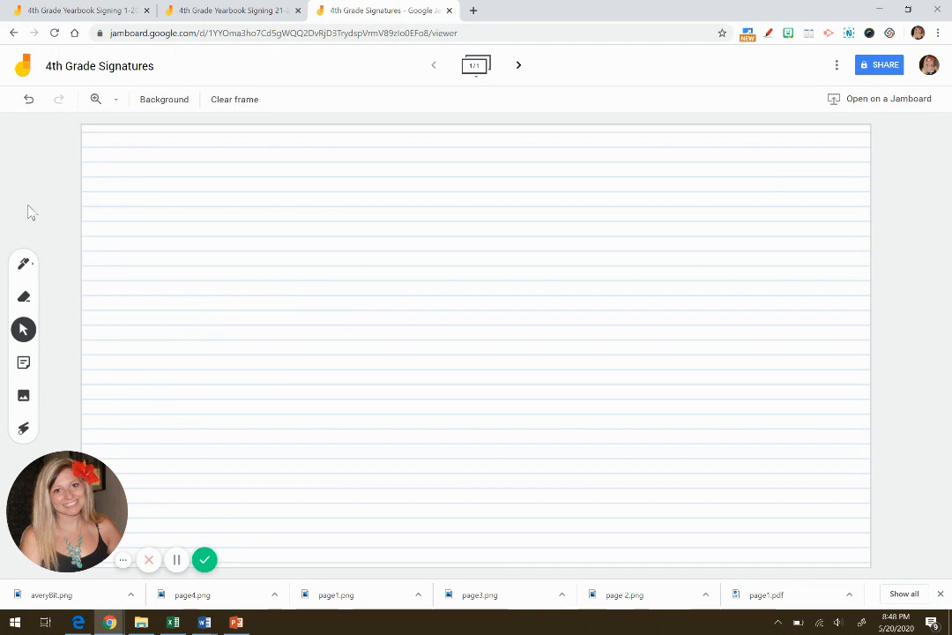
- Add a yellow sticky note '4th Grade Signatures' and enlarge it in the frame centre
left_click(25, 363)
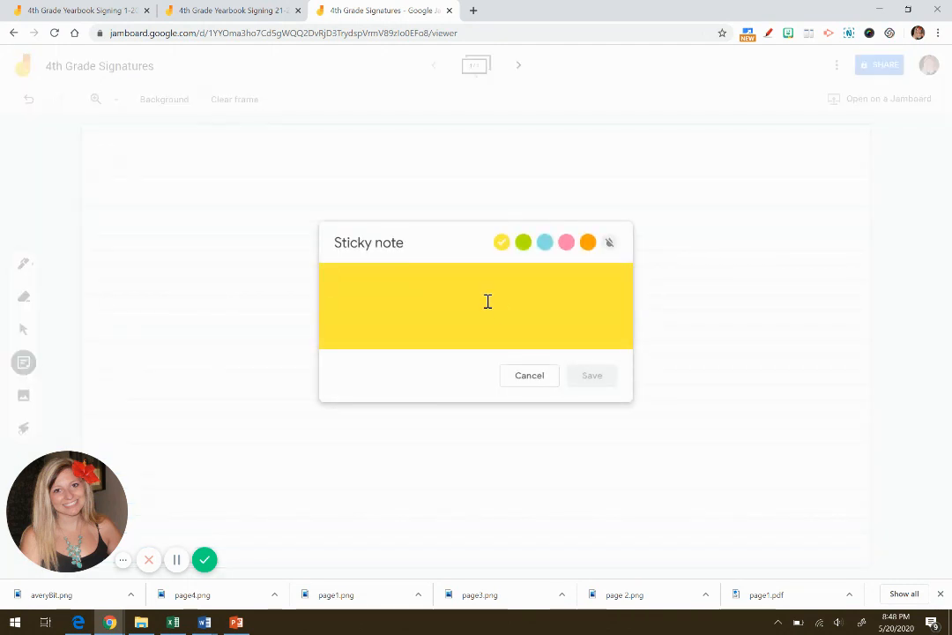
mouse_move(519, 328)
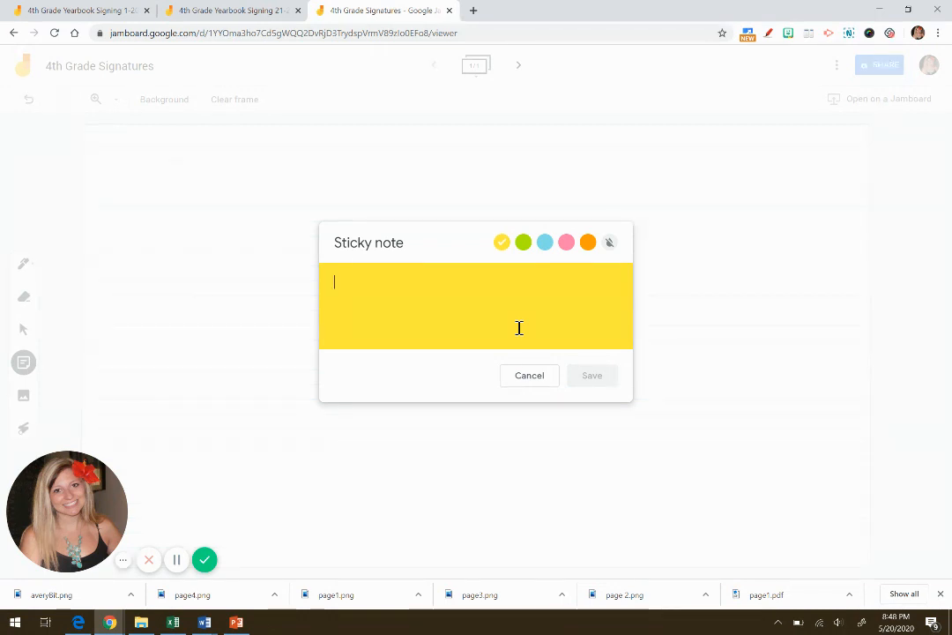
type("4th Grade Signa")
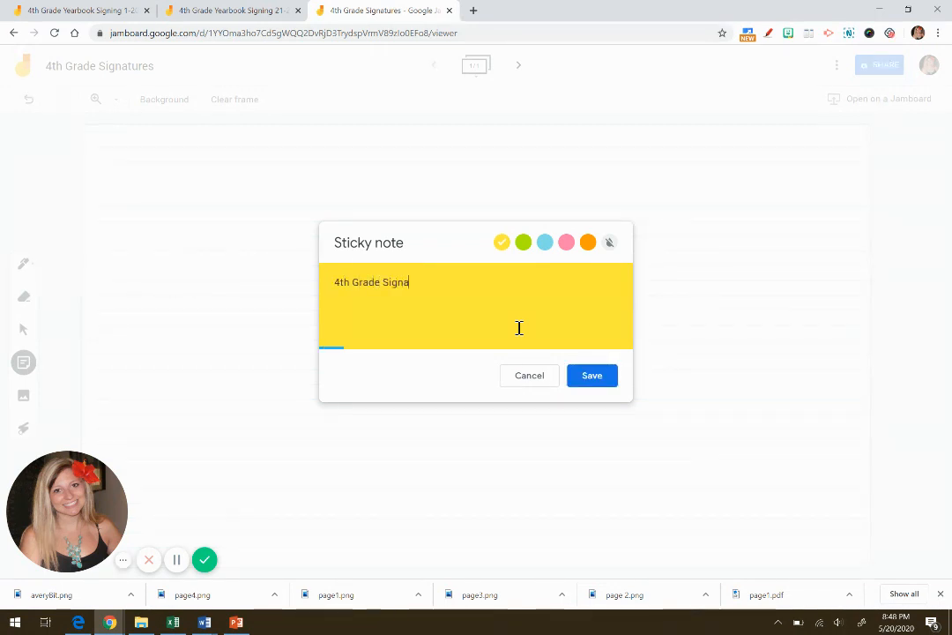
type("tures")
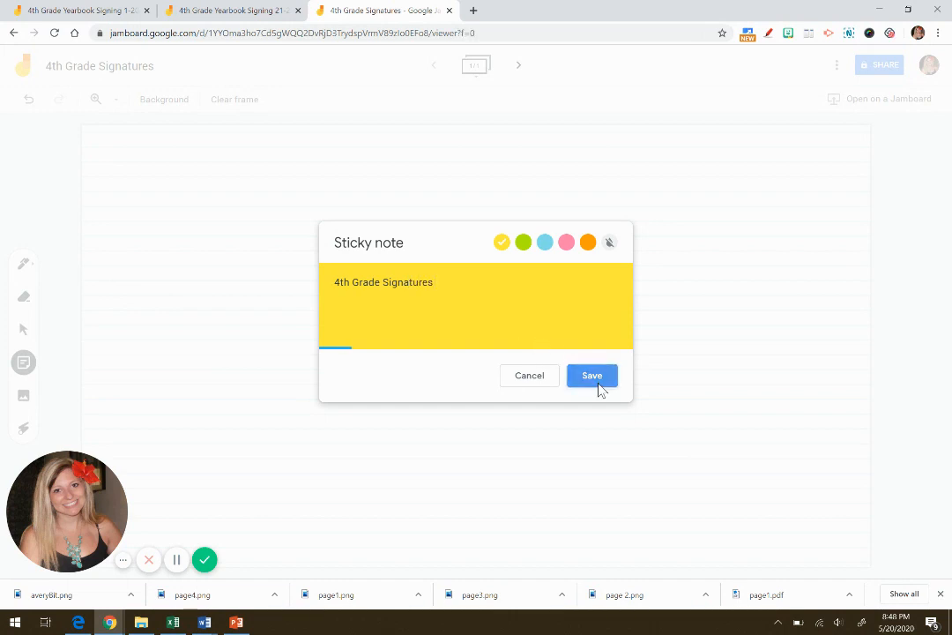
left_click(593, 374)
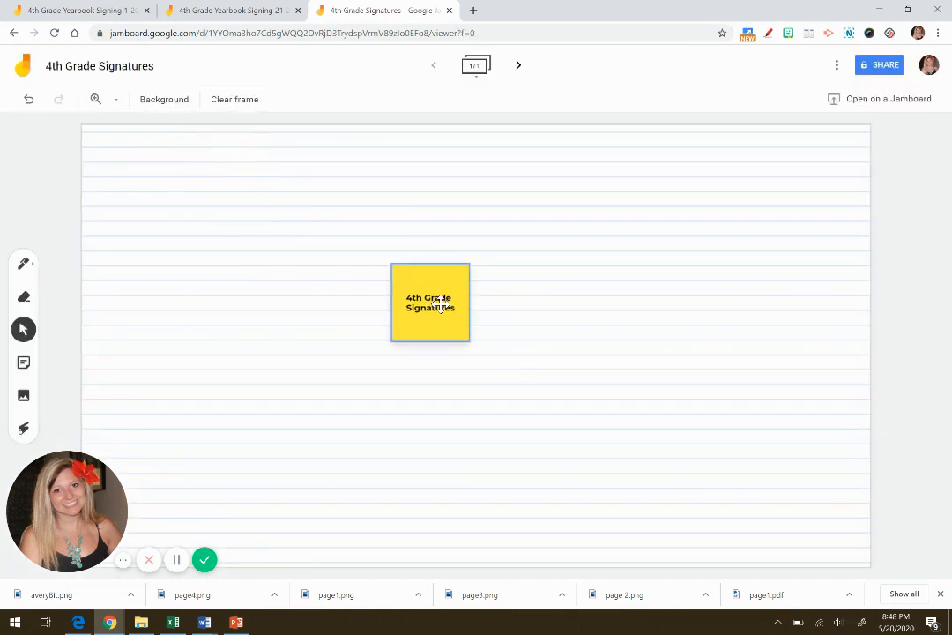
left_click_drag(430, 303, 438, 267)
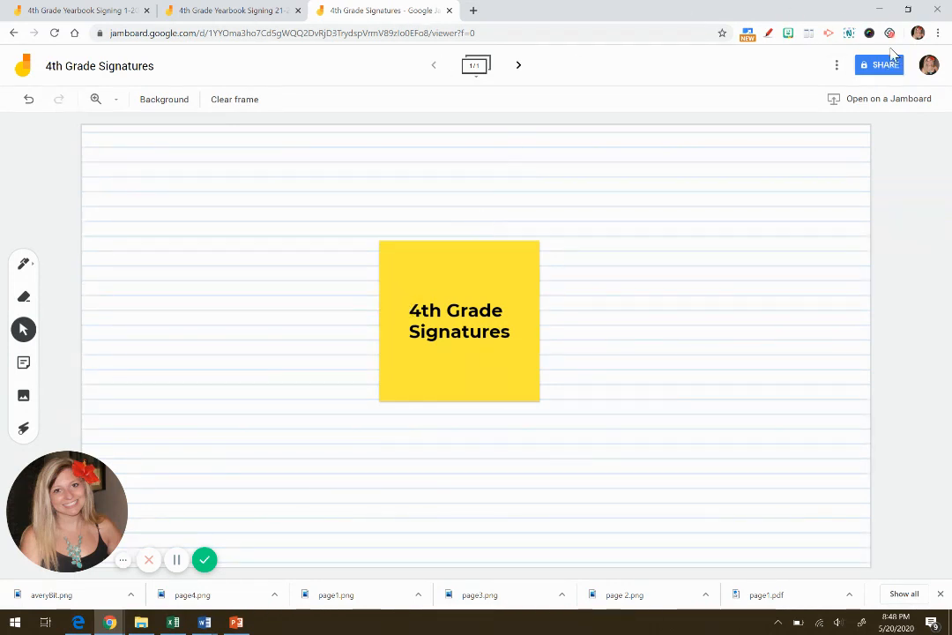
- Insert the Stay Cool surfing Bitmoji and move it left of the sticky note
left_click(788, 34)
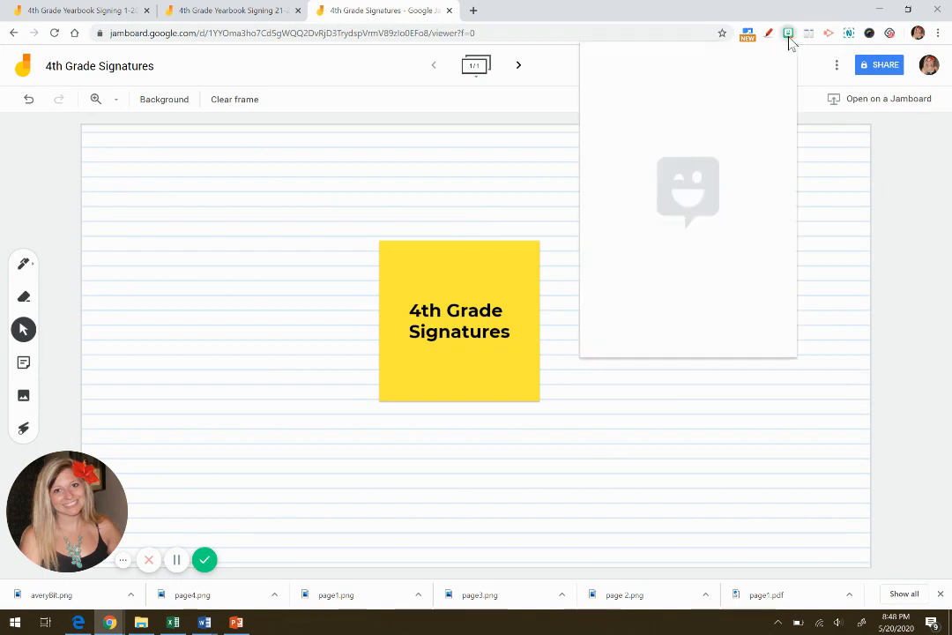
left_click(788, 32)
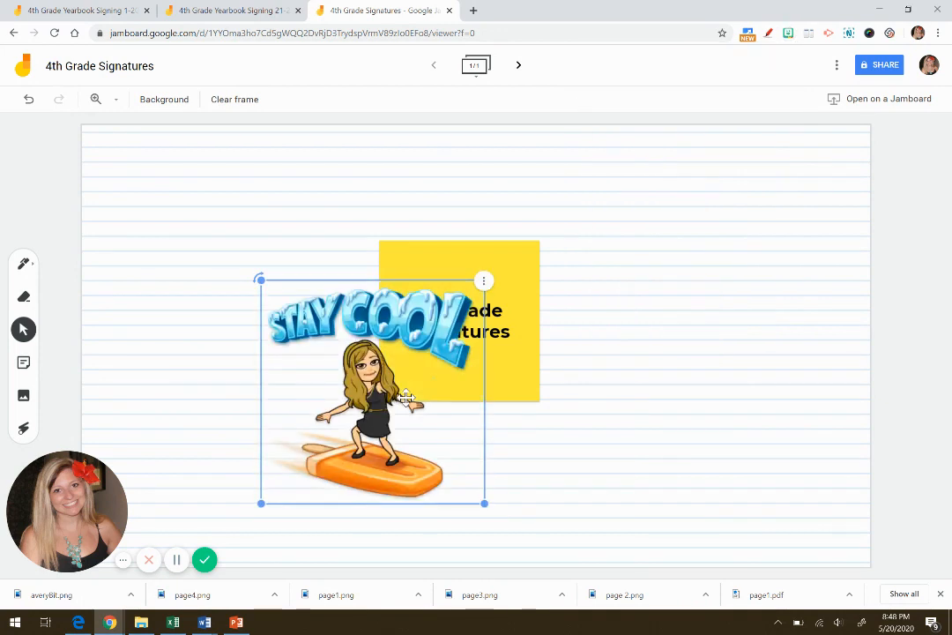
left_click_drag(405, 396, 282, 402)
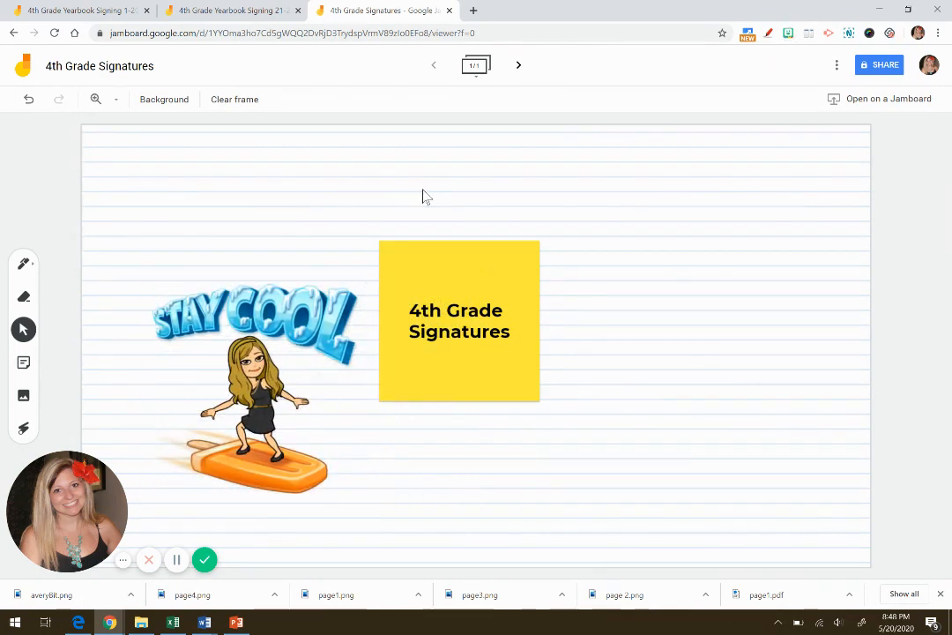
mouse_move(582, 83)
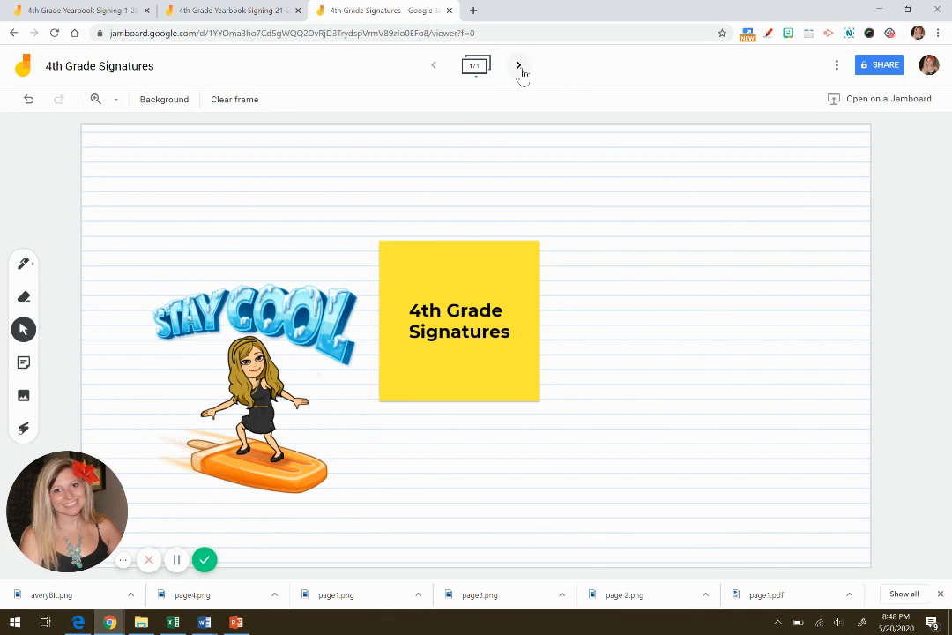
- Add a second frame and give it a lined paper background
left_click(519, 64)
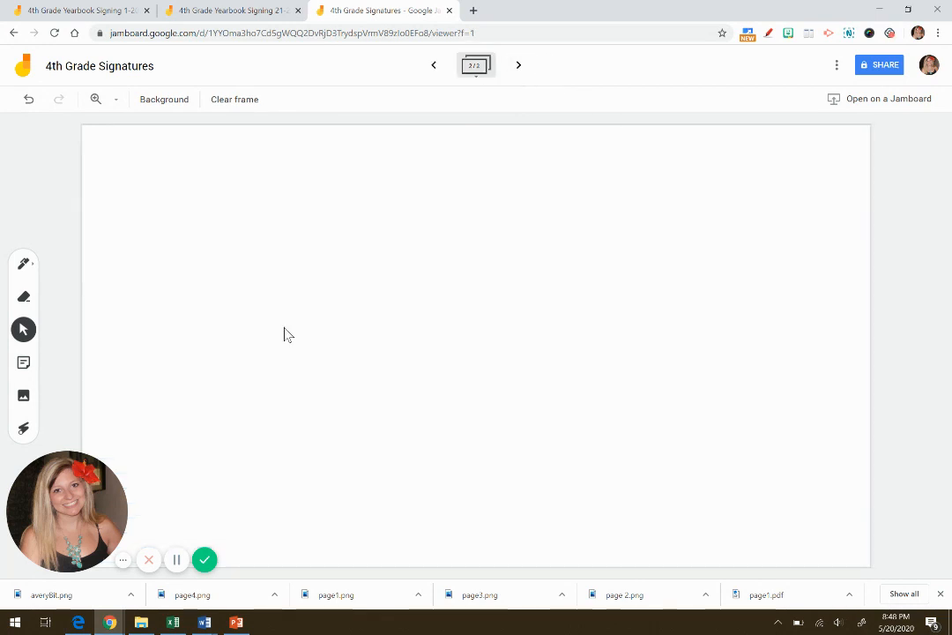
left_click(163, 99)
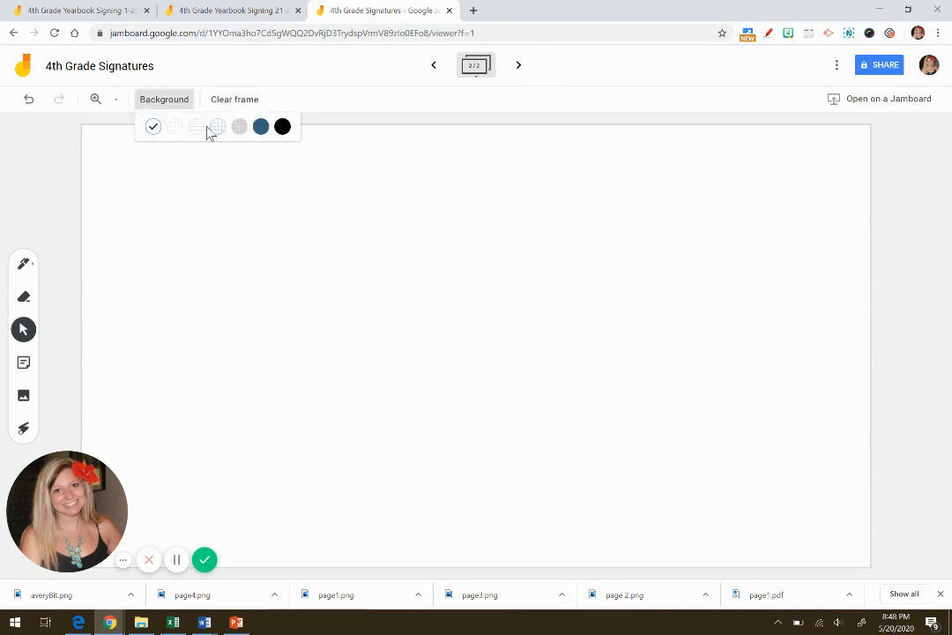
left_click(198, 127)
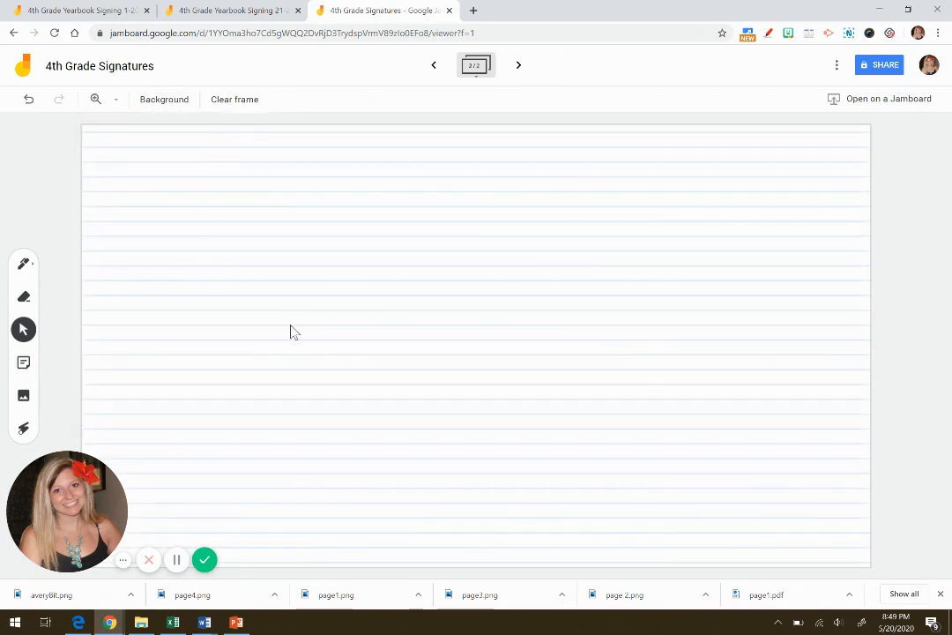
- Add a blue sticky note reading 'Avery' in the frame centre
left_click(24, 363)
type("Aver")
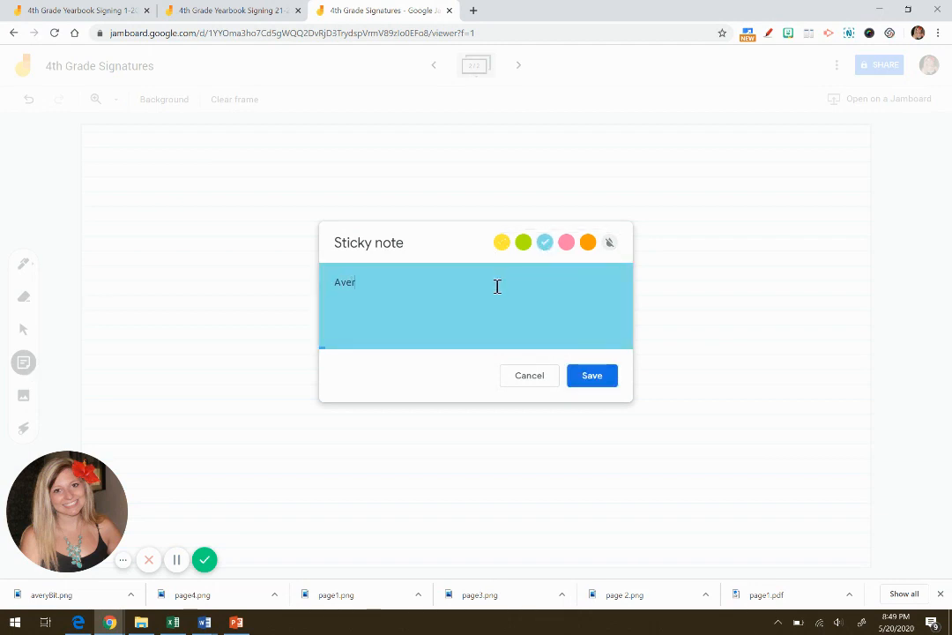
left_click(592, 374)
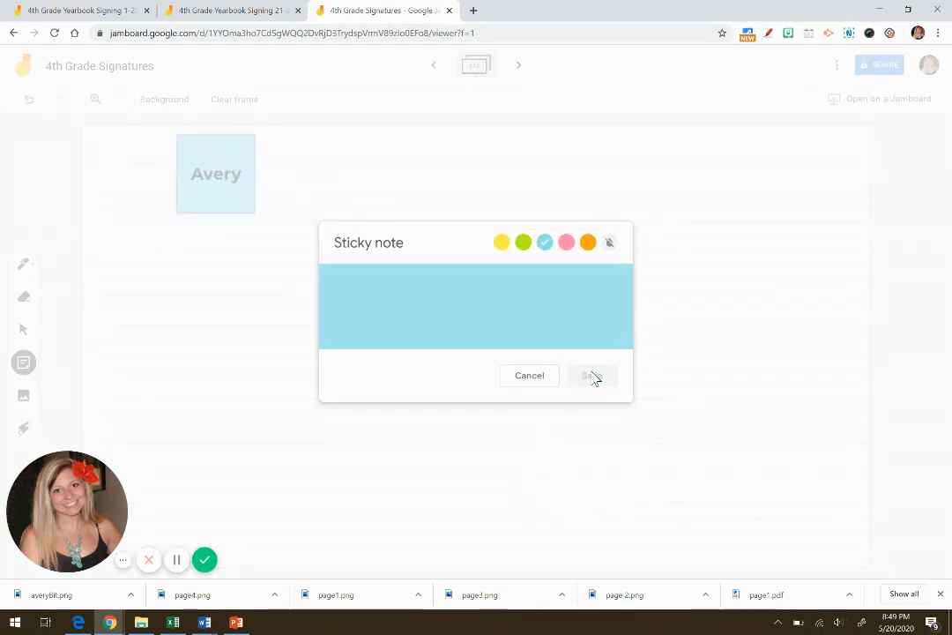
left_click(590, 374)
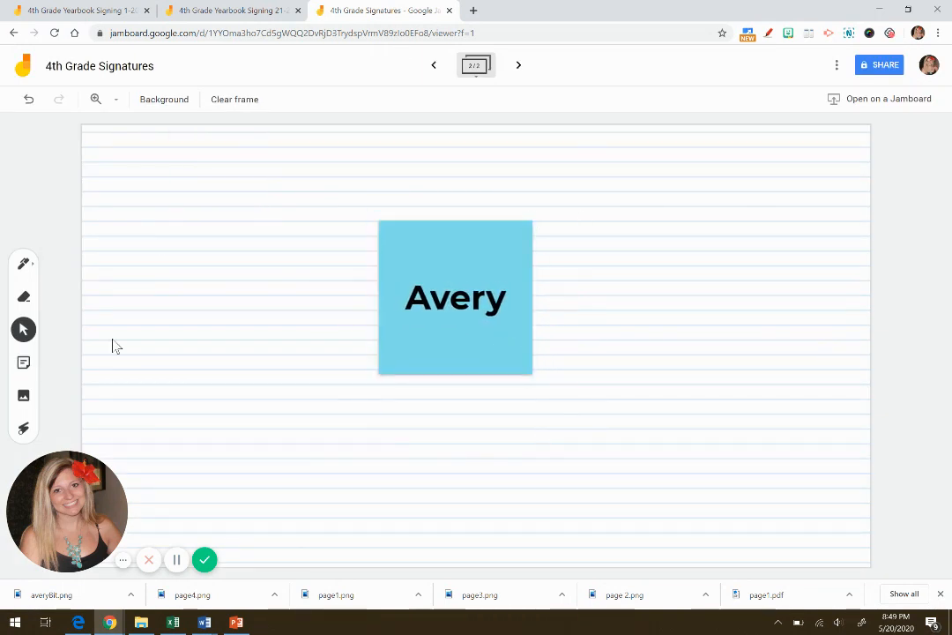
mouse_move(25, 395)
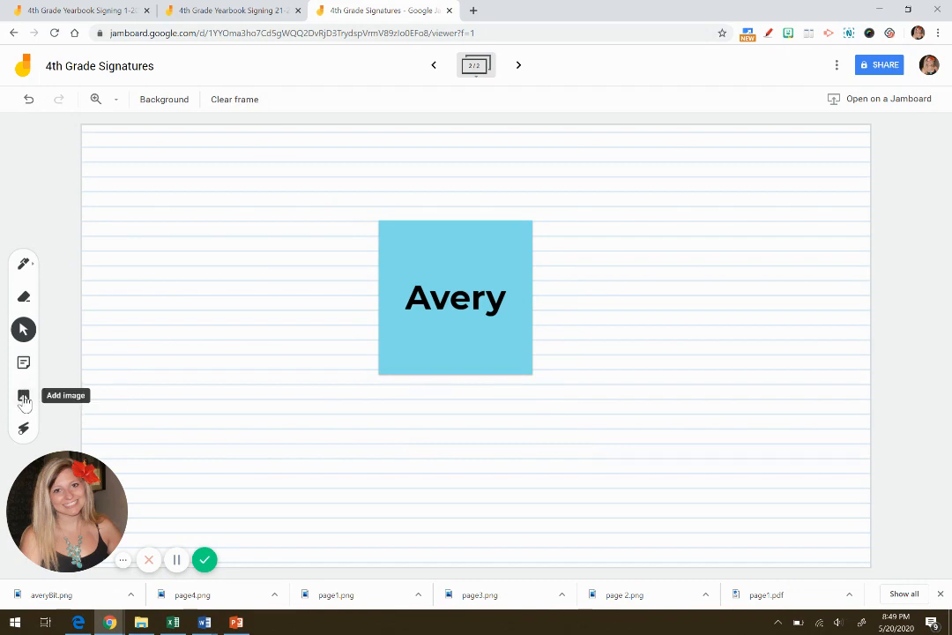
- Upload the green-shirt boy Bitmoji from the computer and move it below the Avery note
left_click(25, 395)
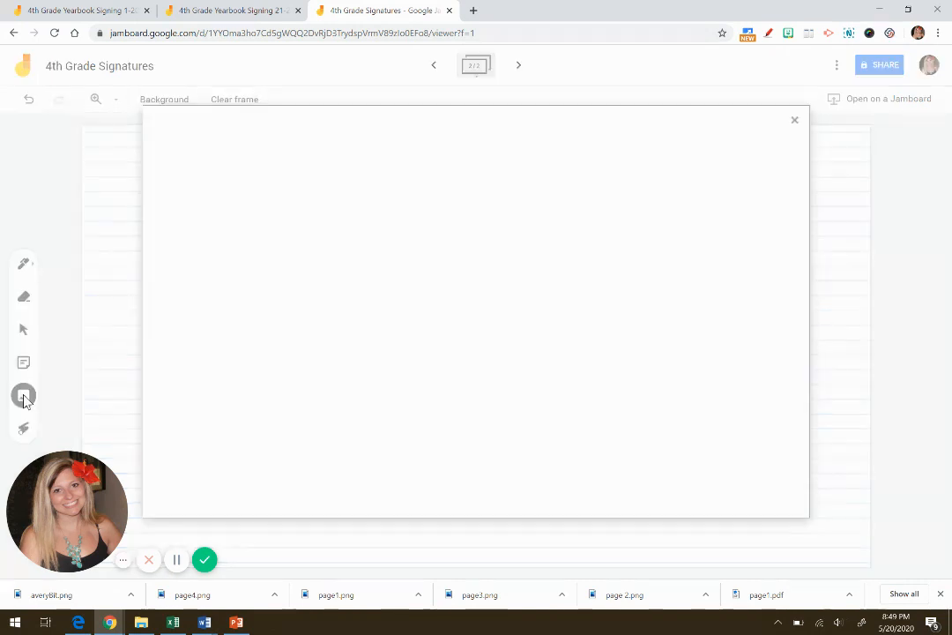
left_click(24, 395)
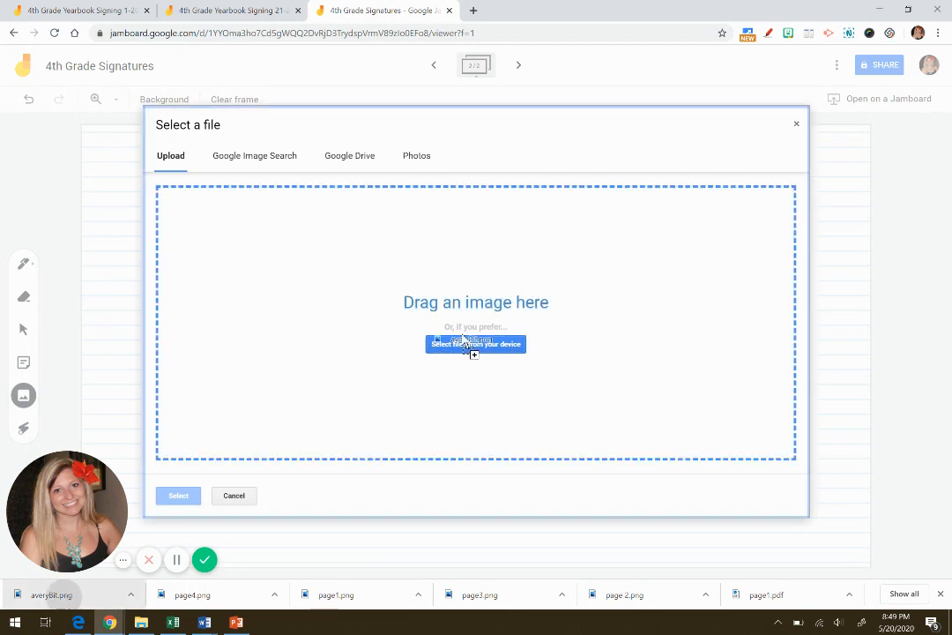
left_click(476, 344)
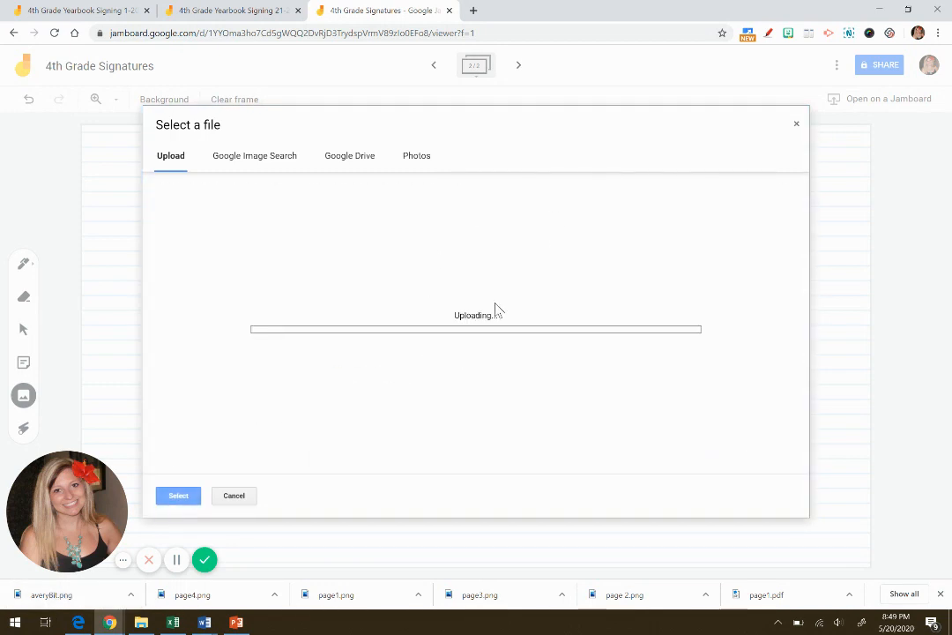
left_click(178, 493)
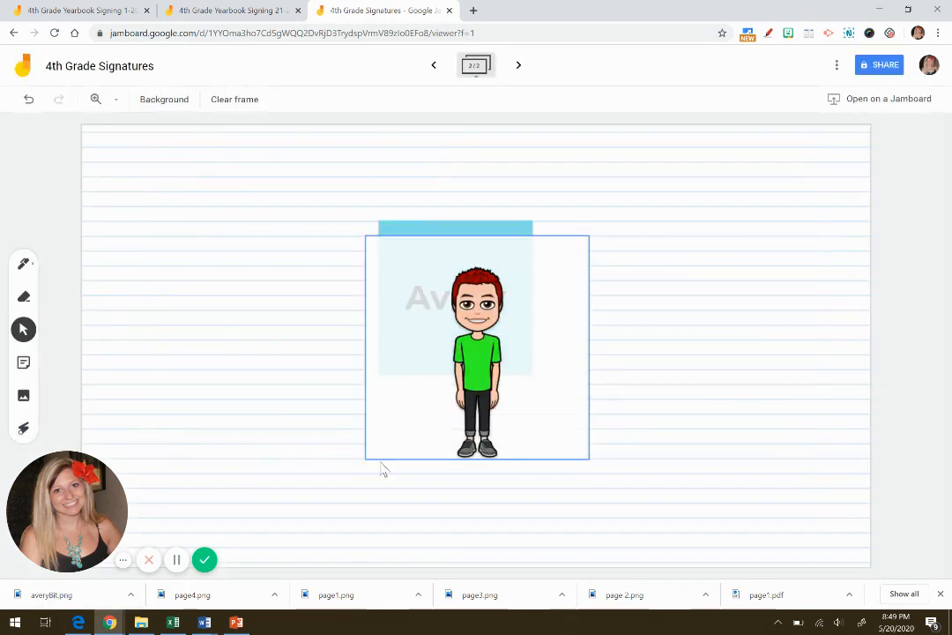
left_click_drag(476, 352, 451, 415)
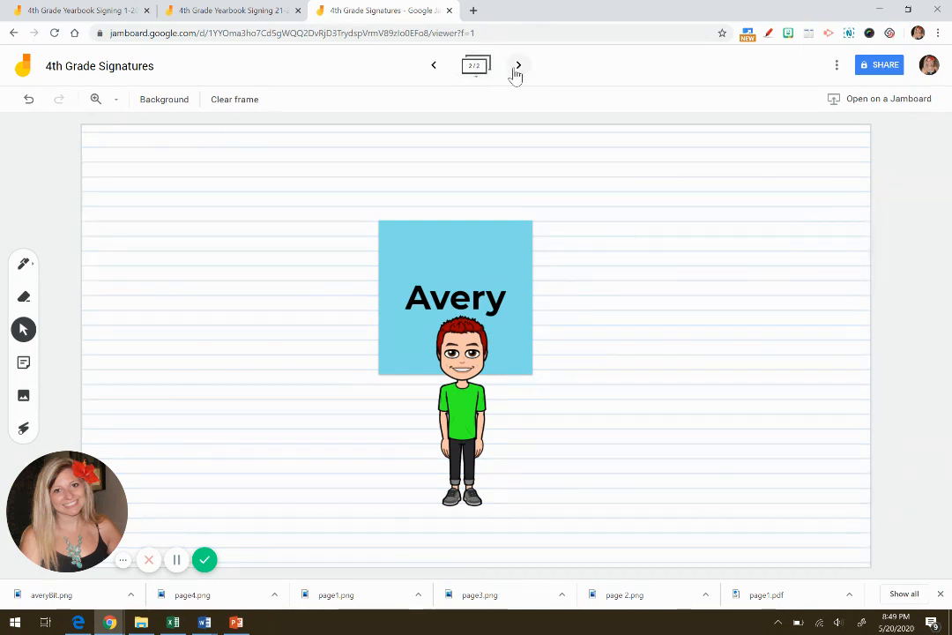
left_click(519, 65)
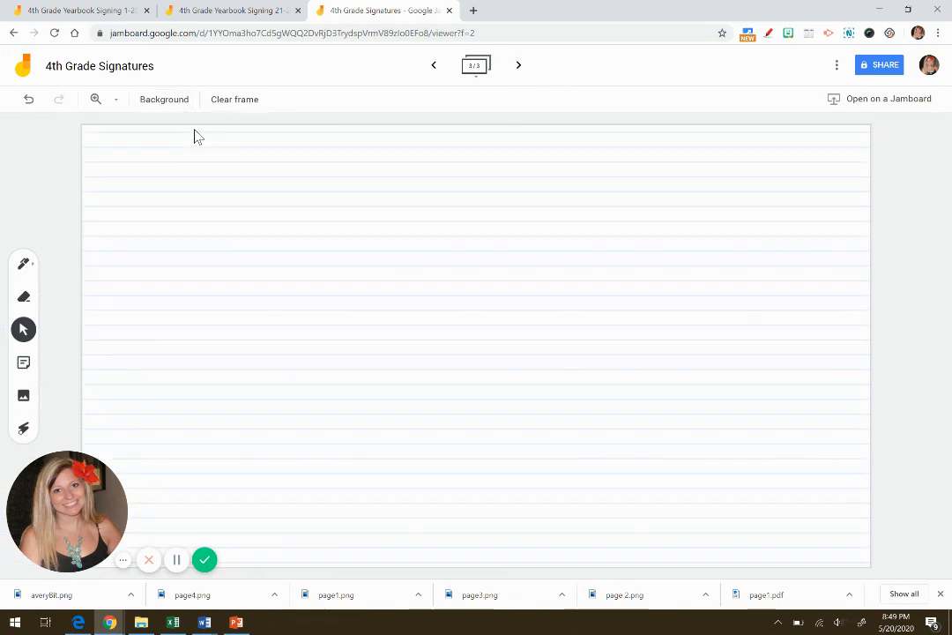
left_click(433, 65)
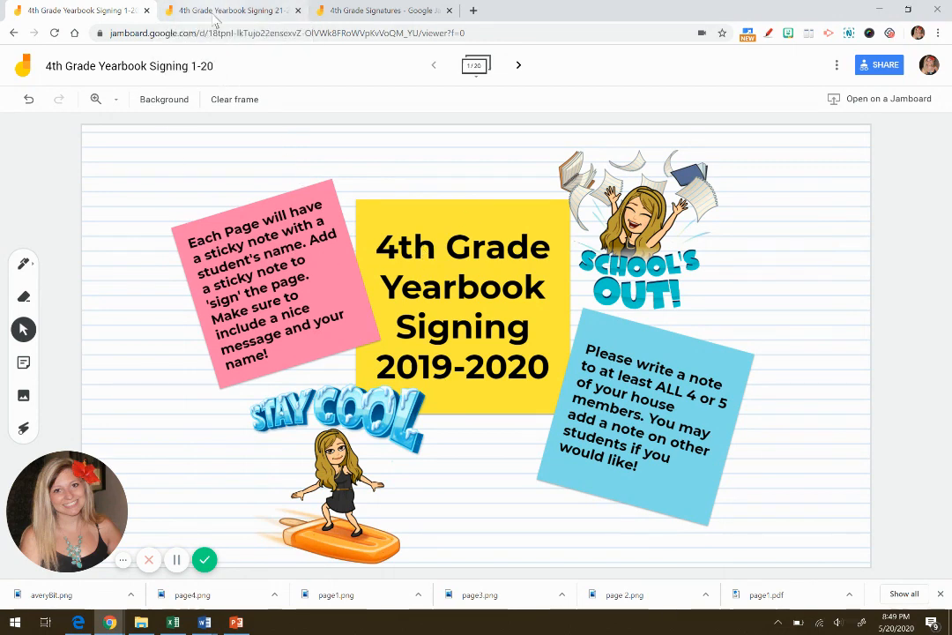
left_click(229, 10)
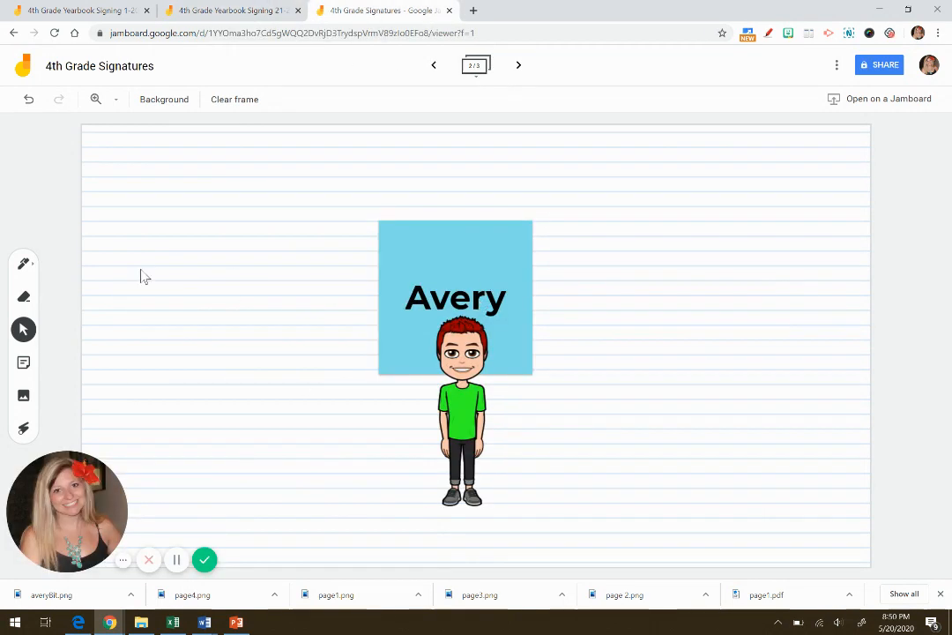
- Add a green sticky note 'Have a cool summer! -Mrs. Tracey' beside the Bitmoji
left_click(24, 363)
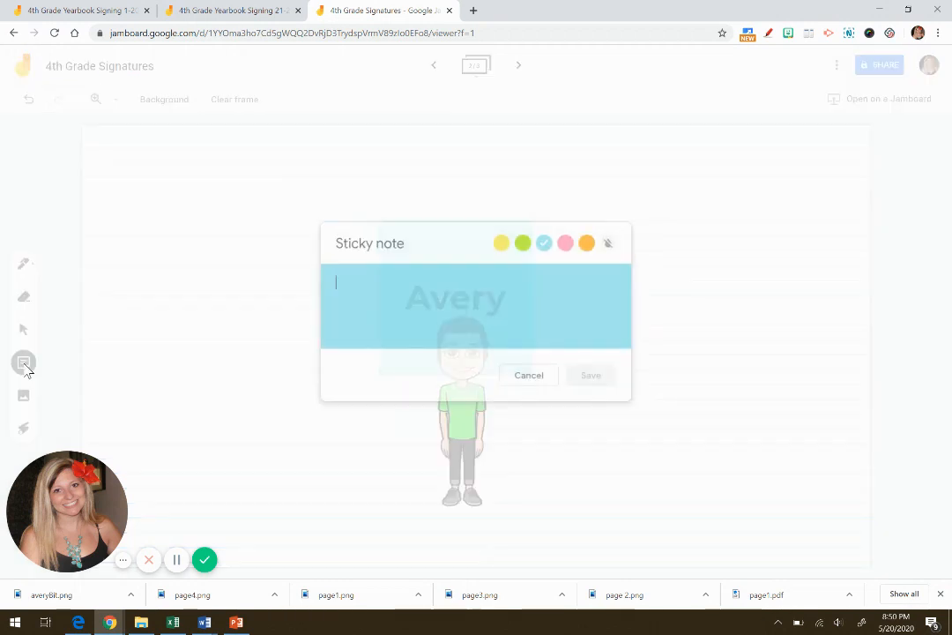
left_click(522, 243)
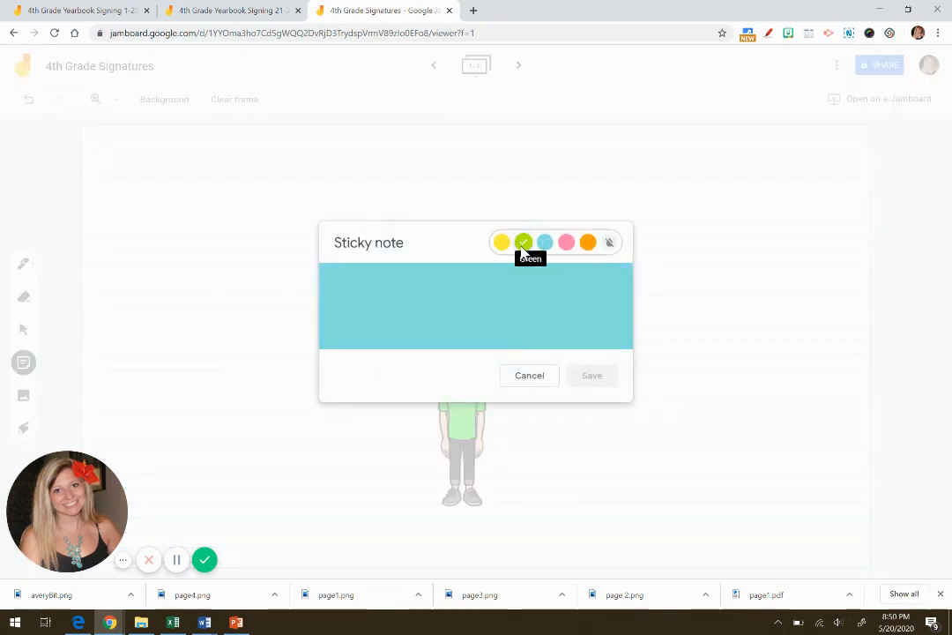
type("H")
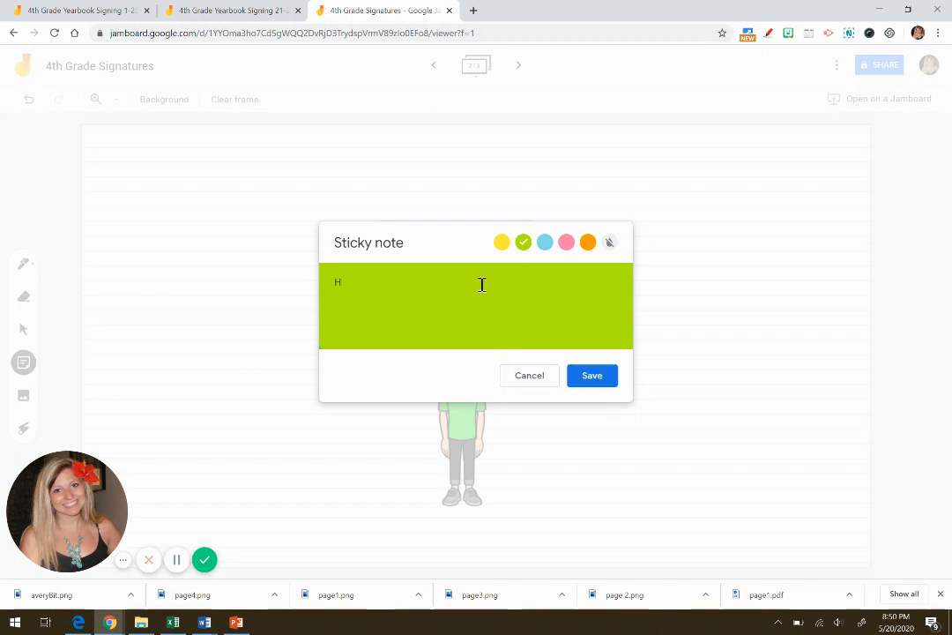
type("ave")
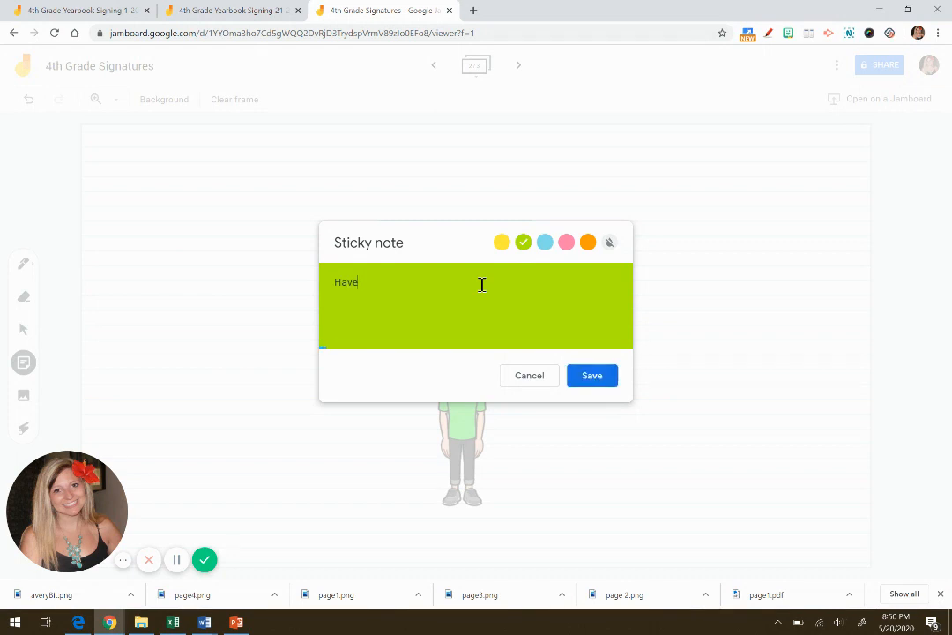
type("a cool sume")
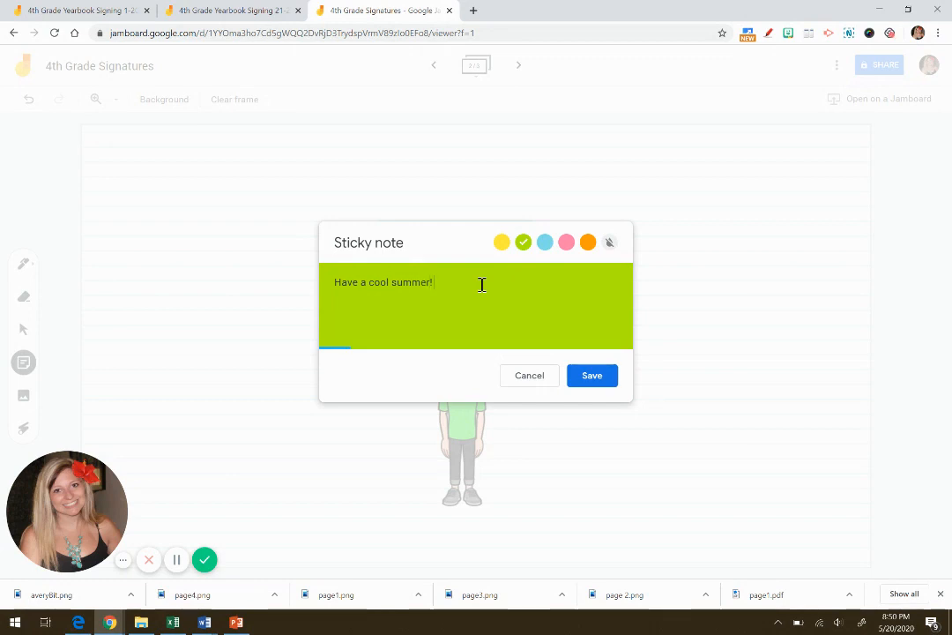
type("-m")
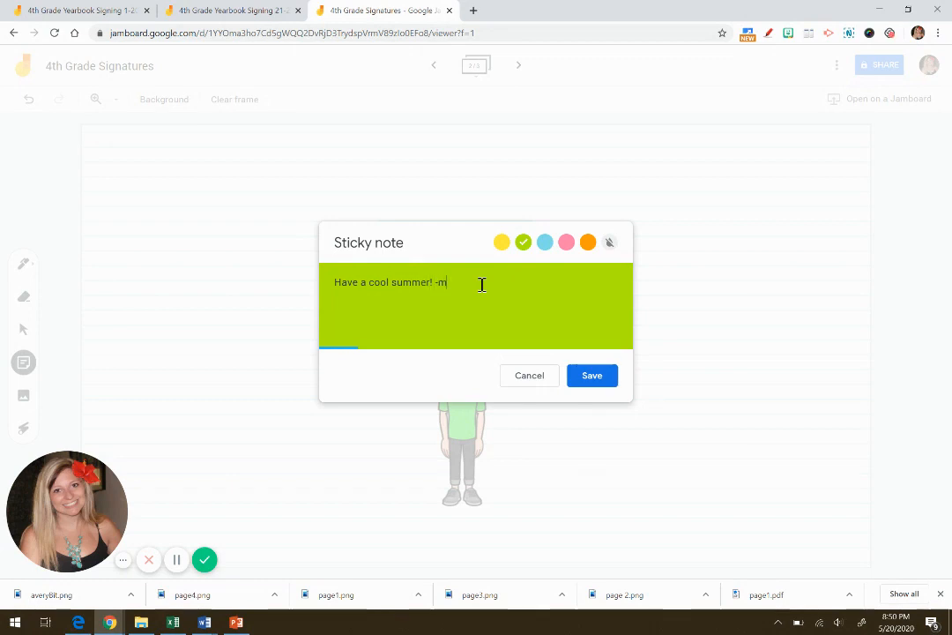
type("rs. Tracey")
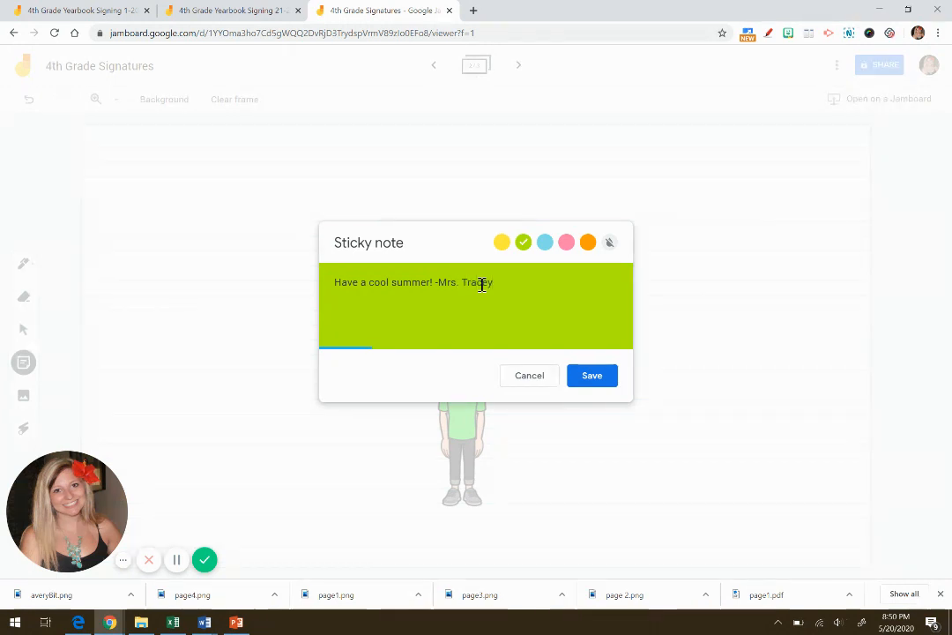
left_click(592, 374)
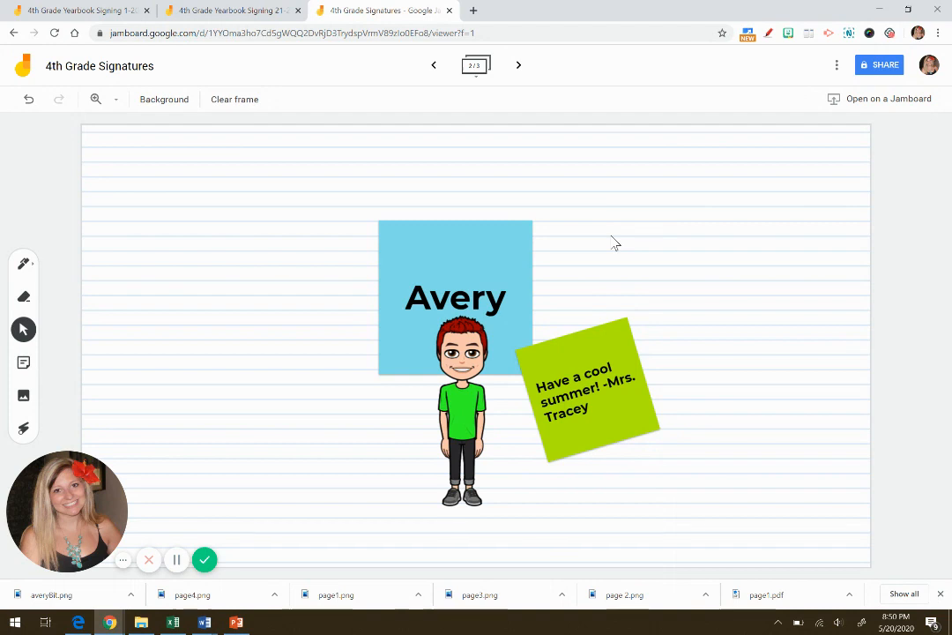
mouse_move(620, 117)
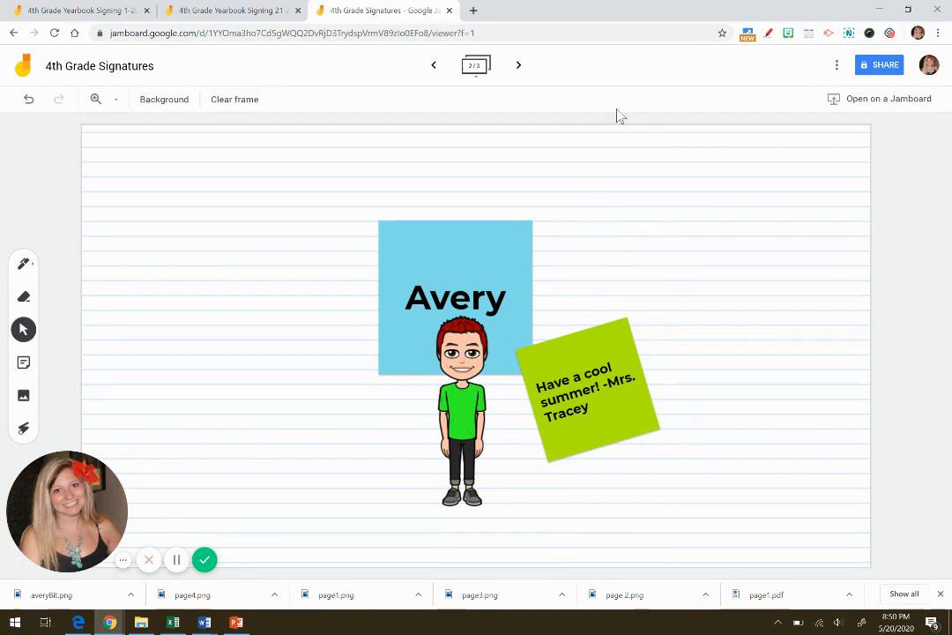
mouse_move(737, 254)
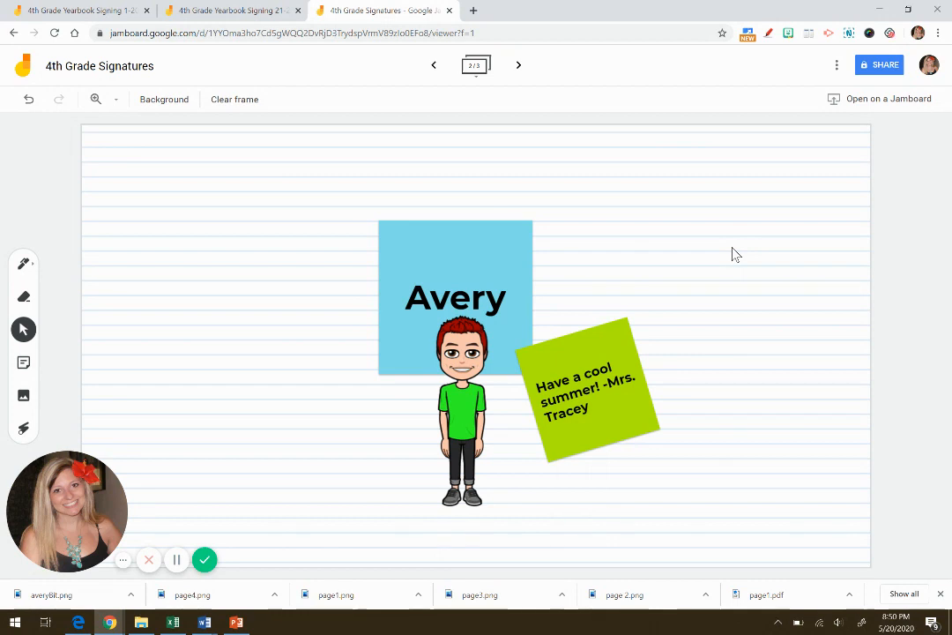
mouse_move(767, 212)
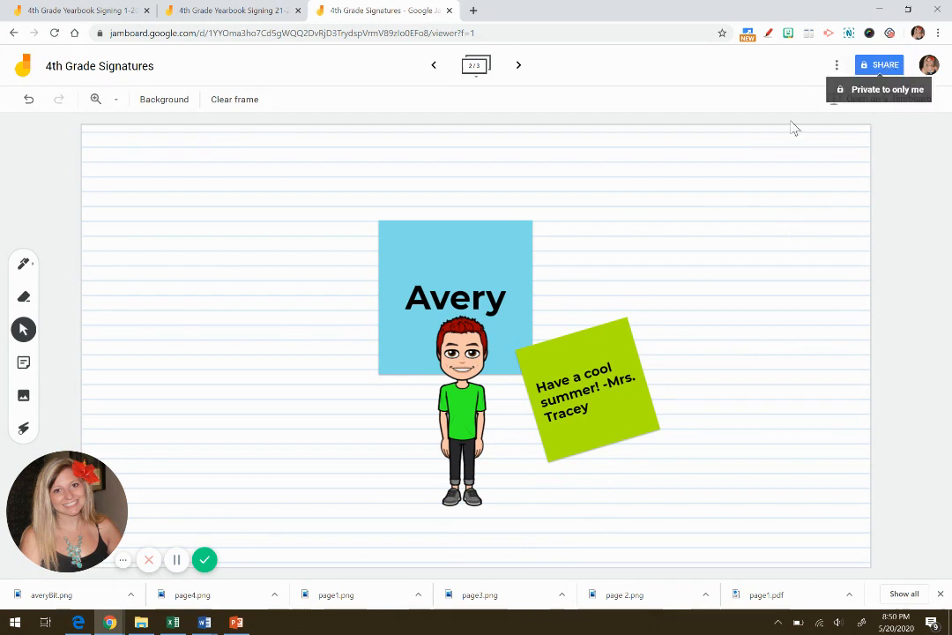
left_click(878, 63)
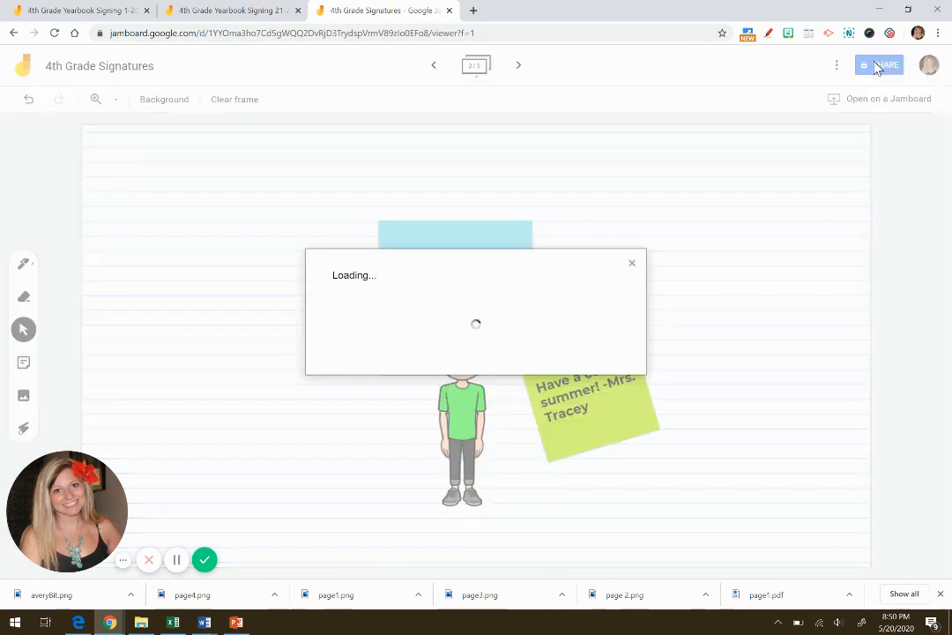
left_click(878, 65)
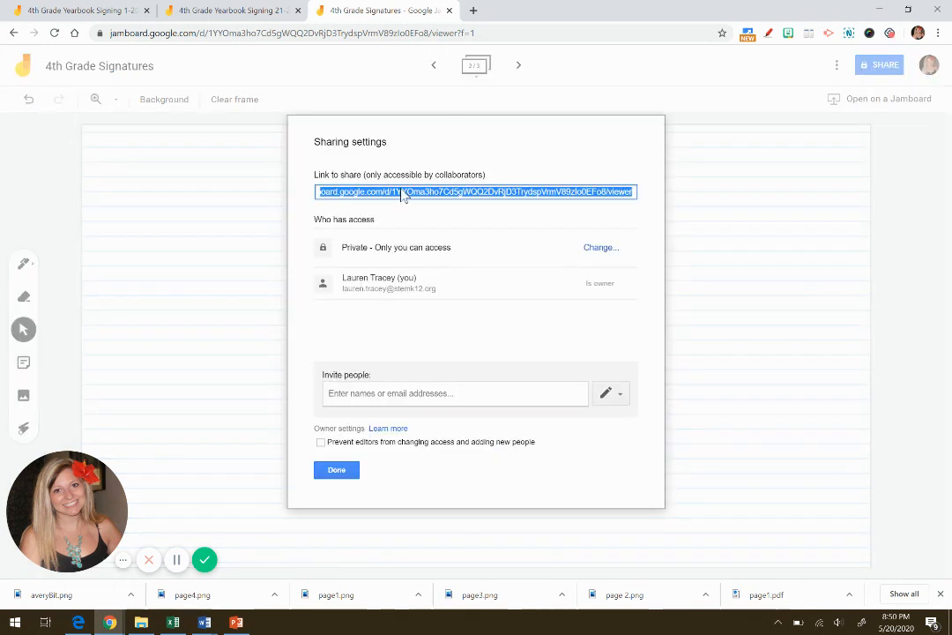
left_click(601, 247)
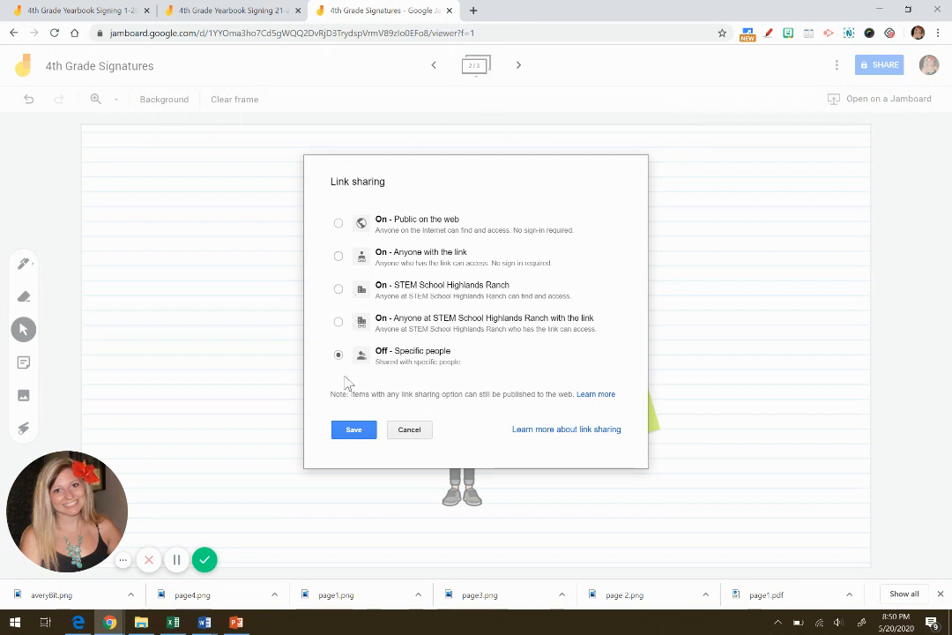
mouse_move(363, 291)
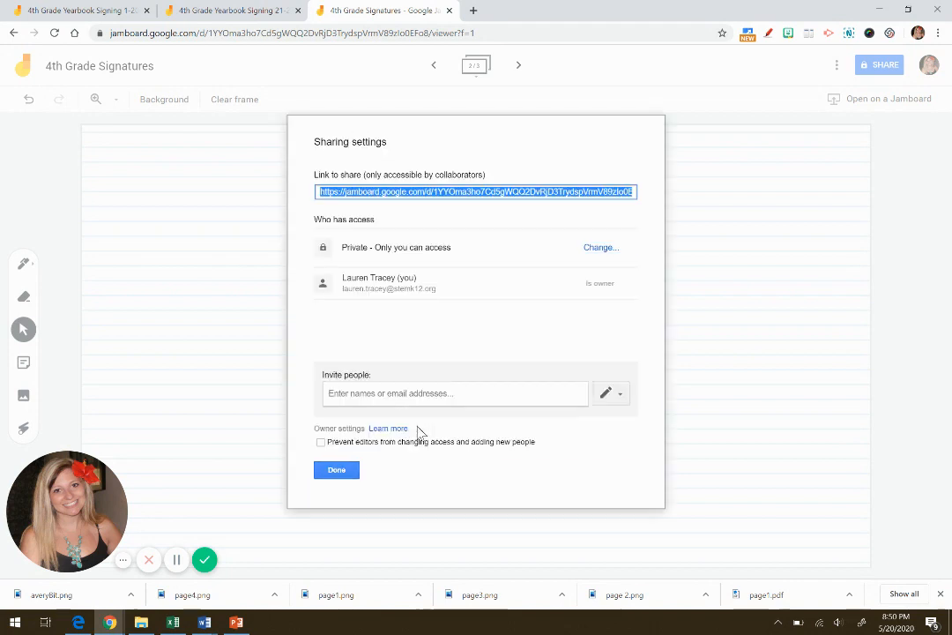
left_click(335, 469)
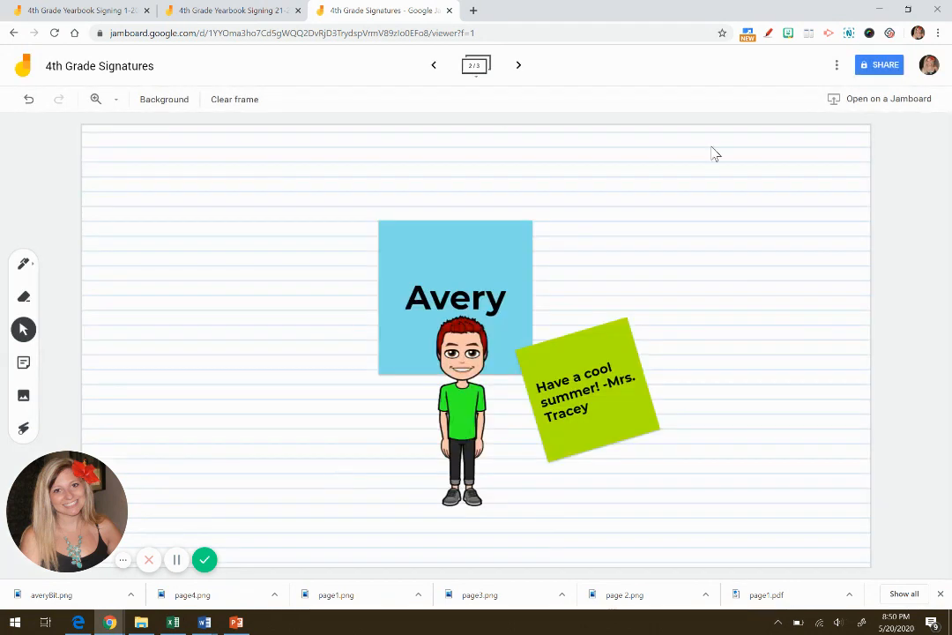